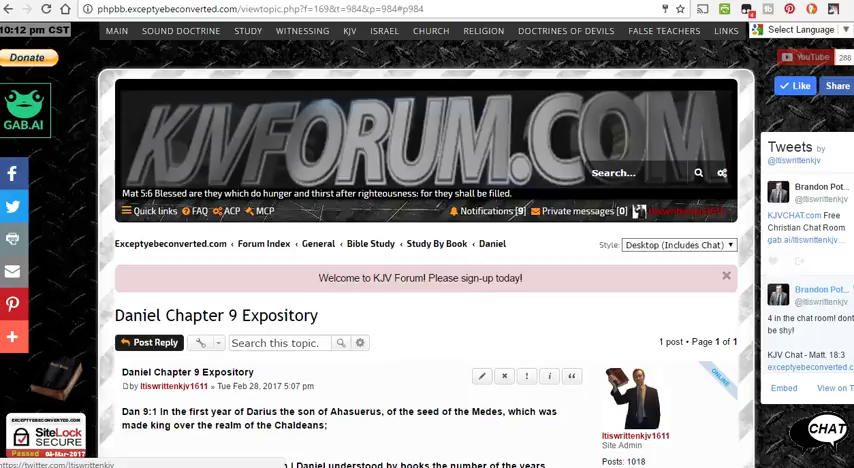
pyautogui.moveTo(197, 300)
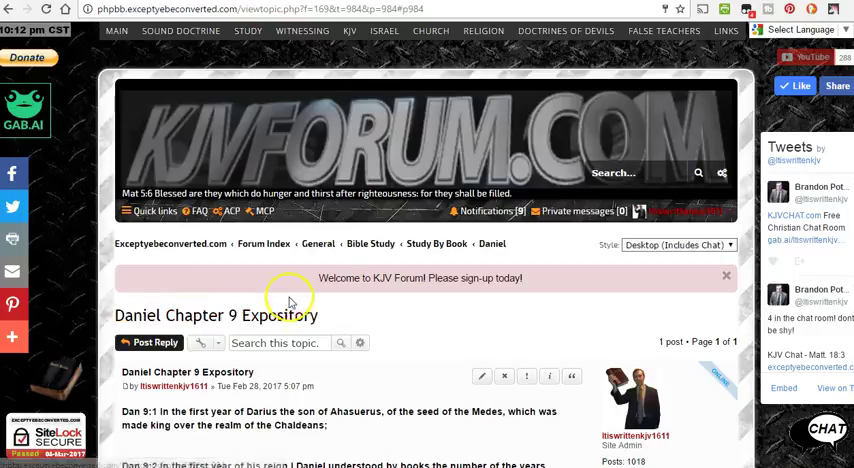
pyautogui.moveTo(648, 48)
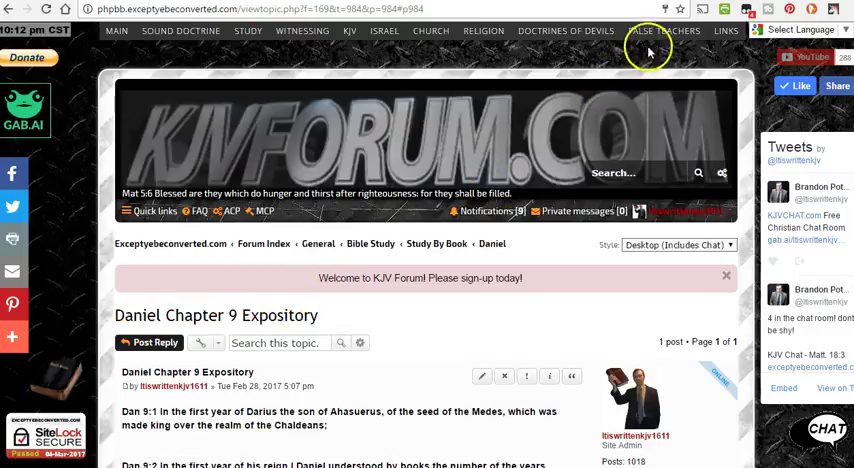
# Open the false doctrine topics list and scroll the Daniel 9 post around verses 24-26
pyautogui.click(565, 30)
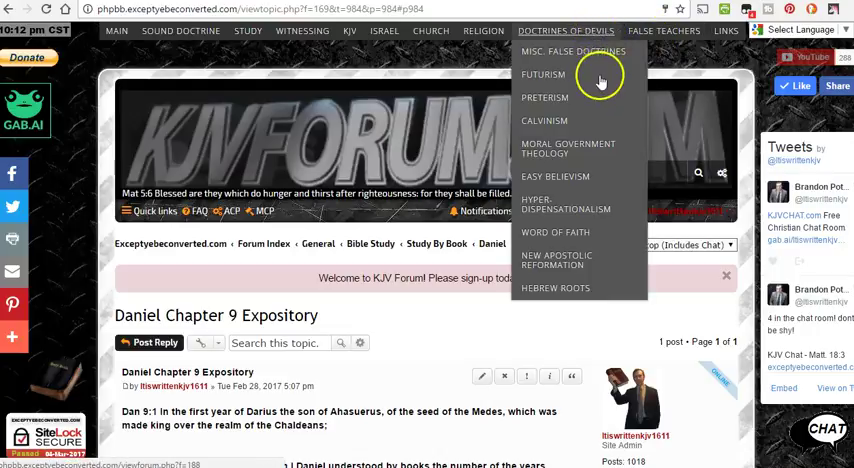
pyautogui.moveTo(543, 73)
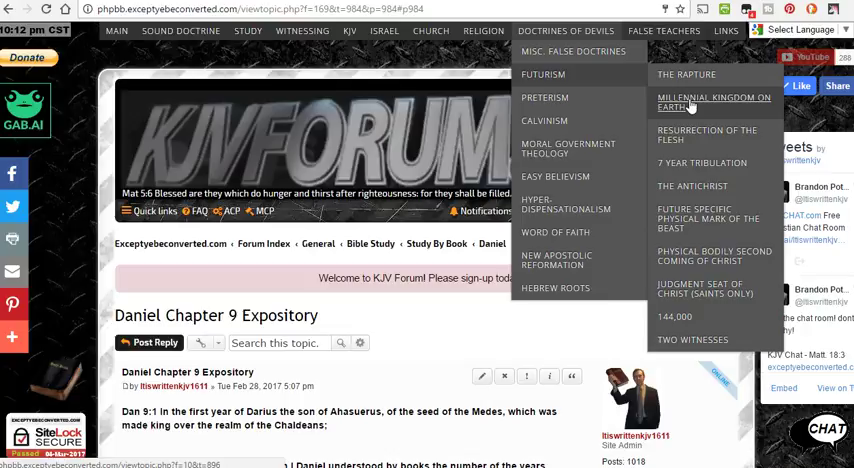
pyautogui.moveTo(688, 135)
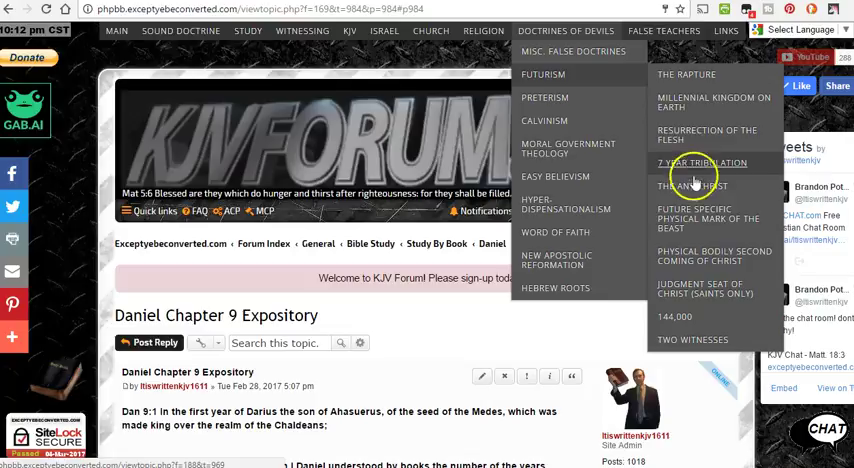
pyautogui.moveTo(692, 186)
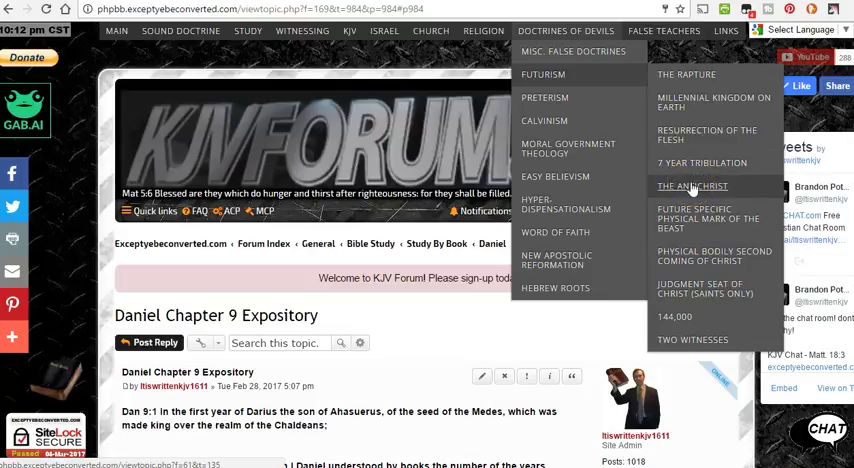
pyautogui.moveTo(694, 243)
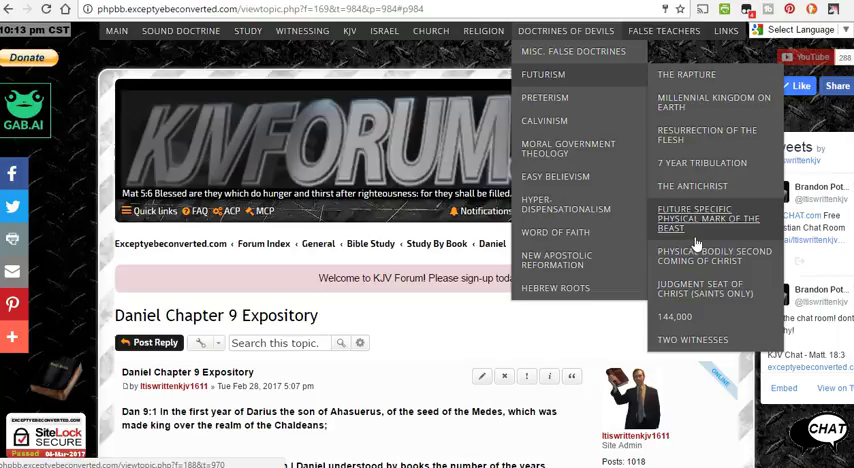
pyautogui.moveTo(715, 256)
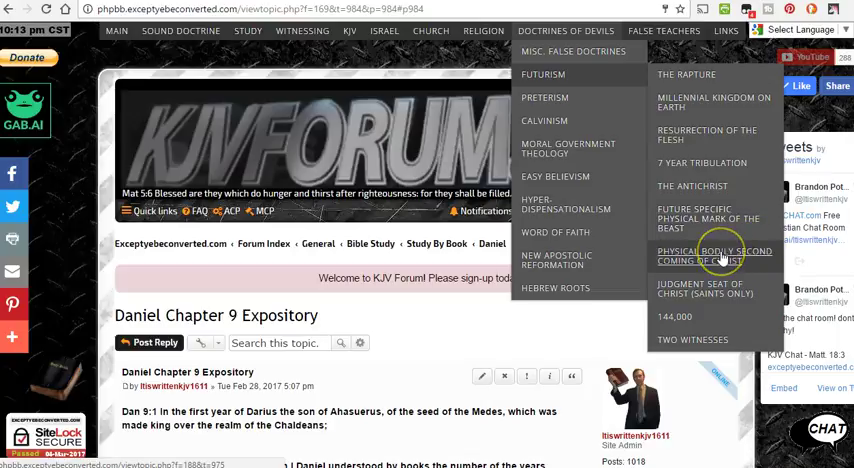
pyautogui.moveTo(705, 288)
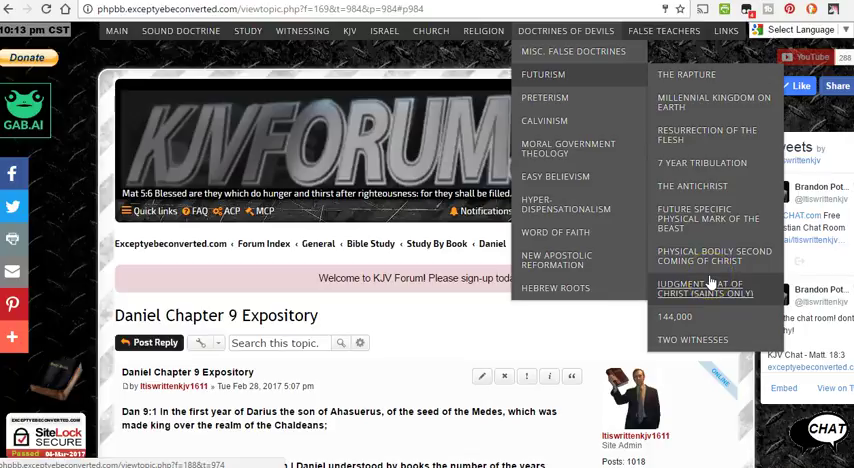
pyautogui.moveTo(699, 317)
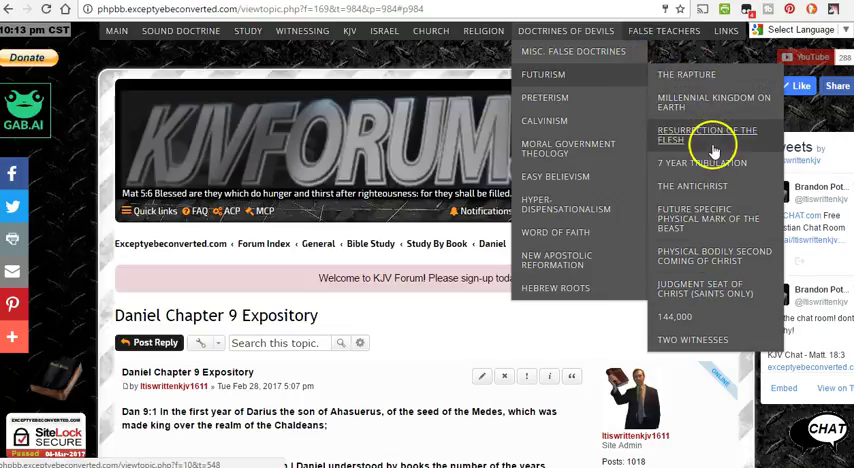
pyautogui.moveTo(714, 163)
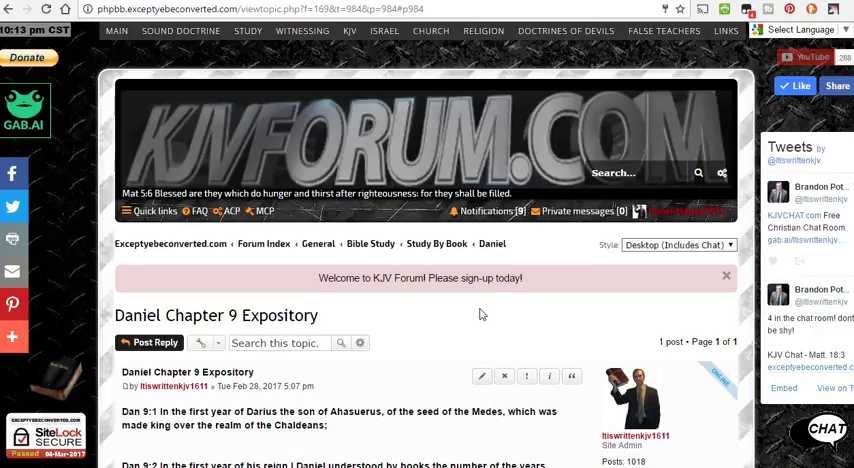
pyautogui.scroll(-3)
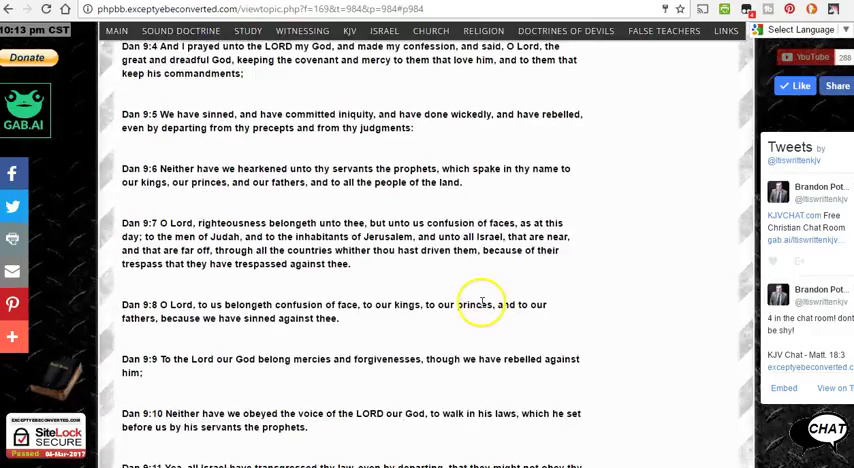
pyautogui.scroll(-3)
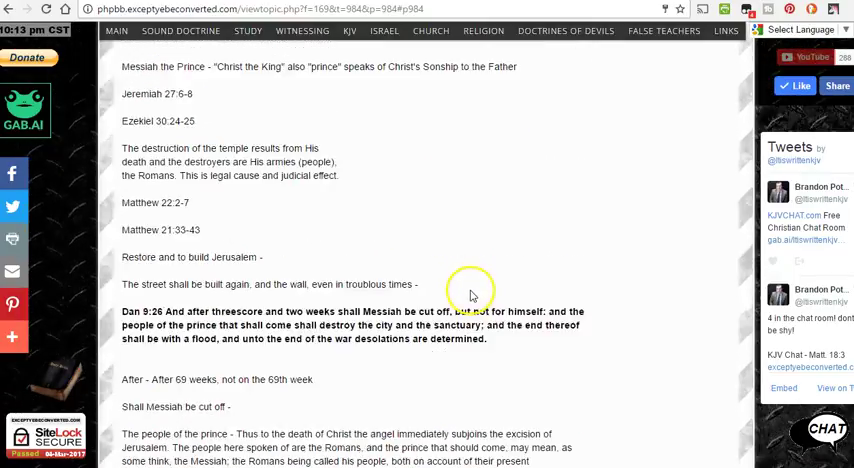
pyautogui.scroll(3)
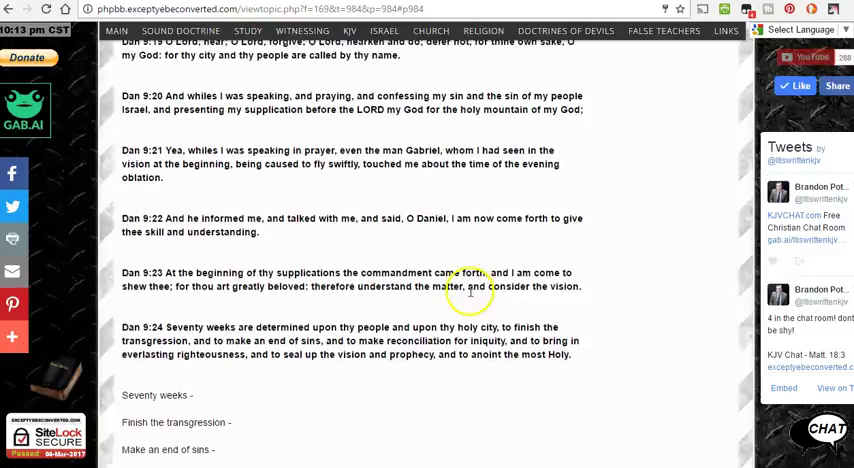
pyautogui.scroll(-3)
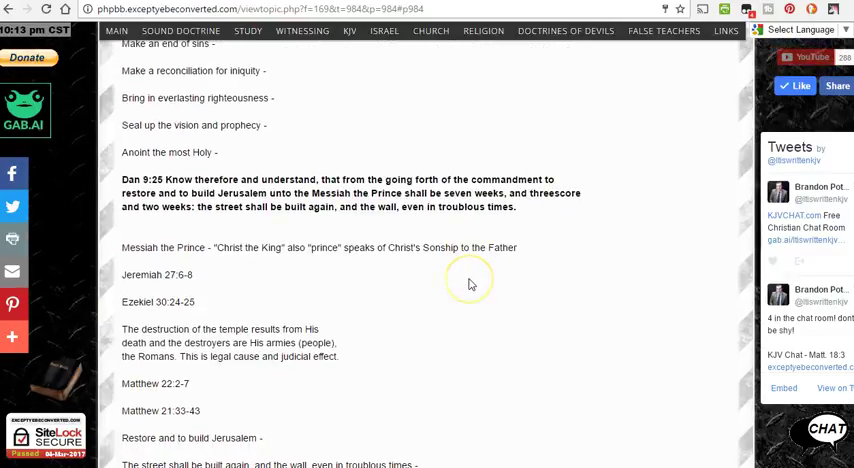
pyautogui.moveTo(470, 284)
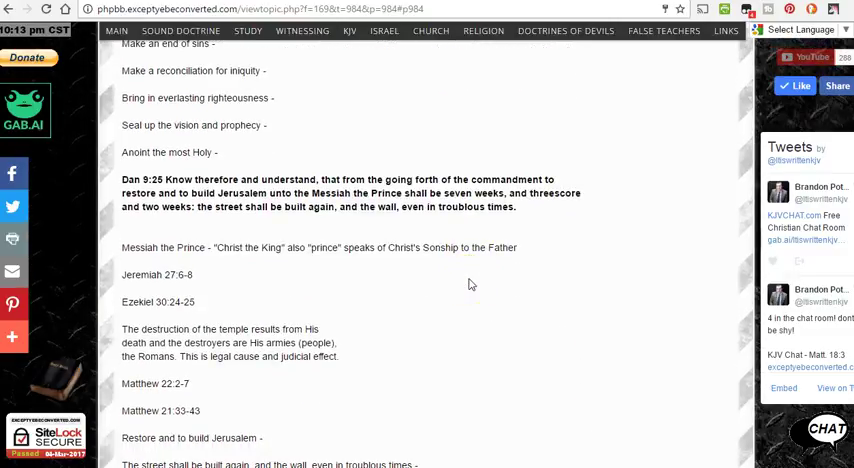
pyautogui.scroll(-3)
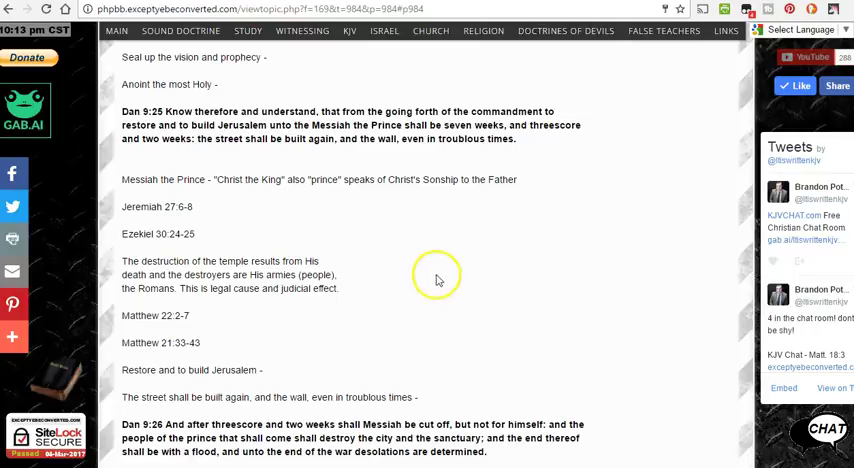
pyautogui.scroll(3)
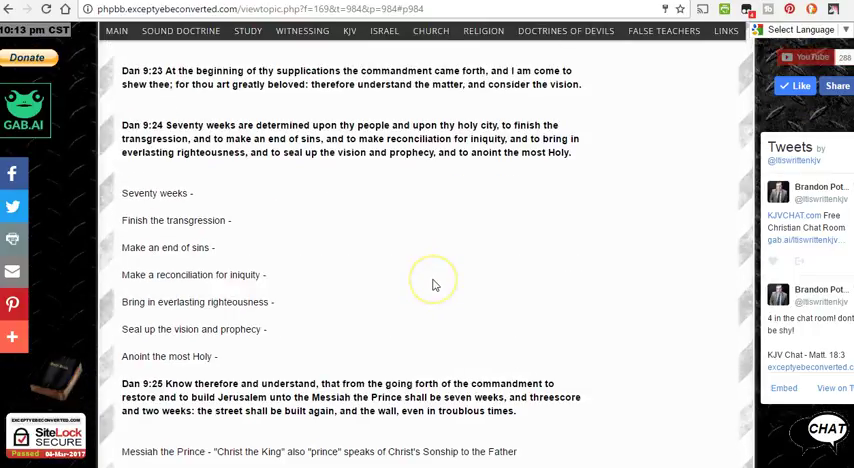
pyautogui.scroll(3)
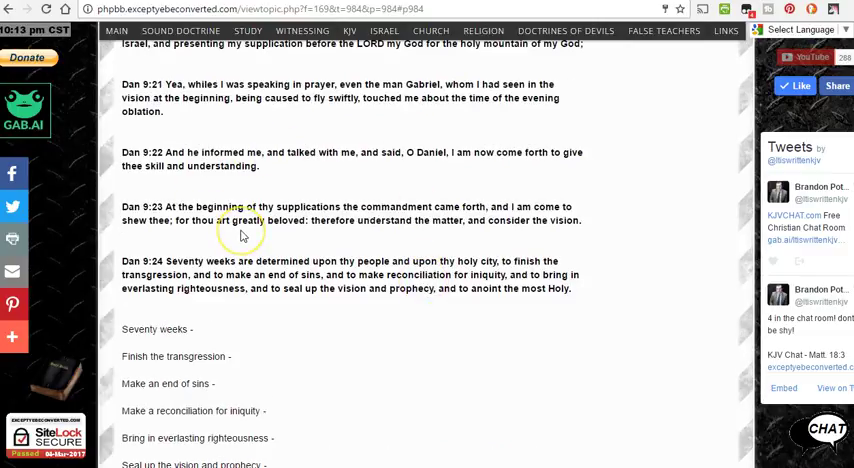
pyautogui.moveTo(240, 235)
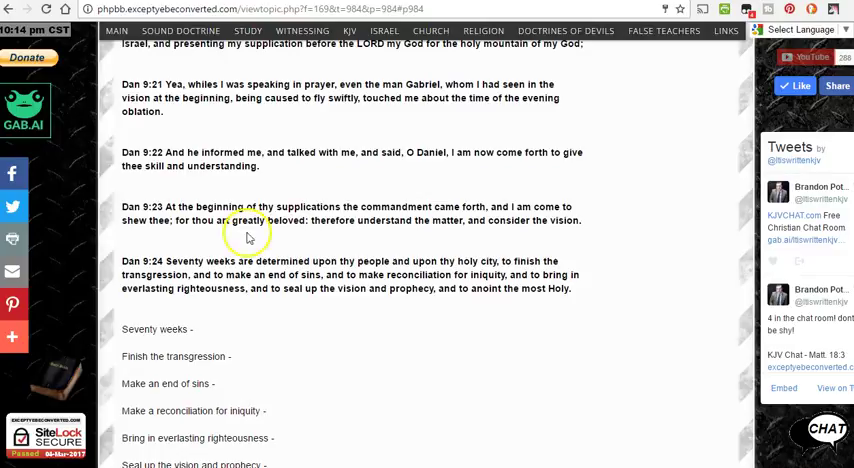
pyautogui.moveTo(210, 285)
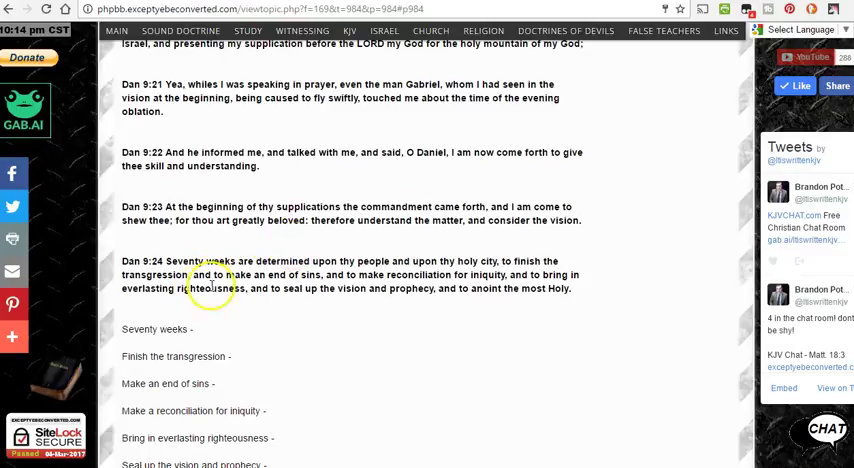
# Scroll down past verses 25-26 to Dan 9:27 and its confirm-the-covenant commentary
pyautogui.scroll(-3)
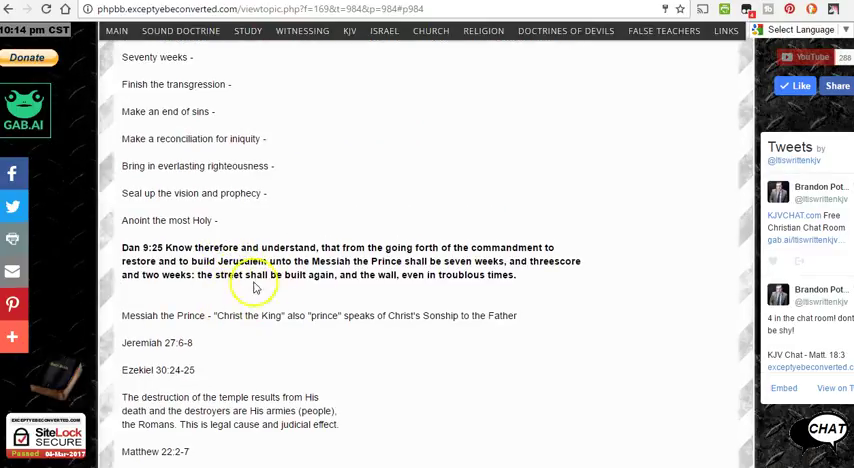
pyautogui.scroll(-3)
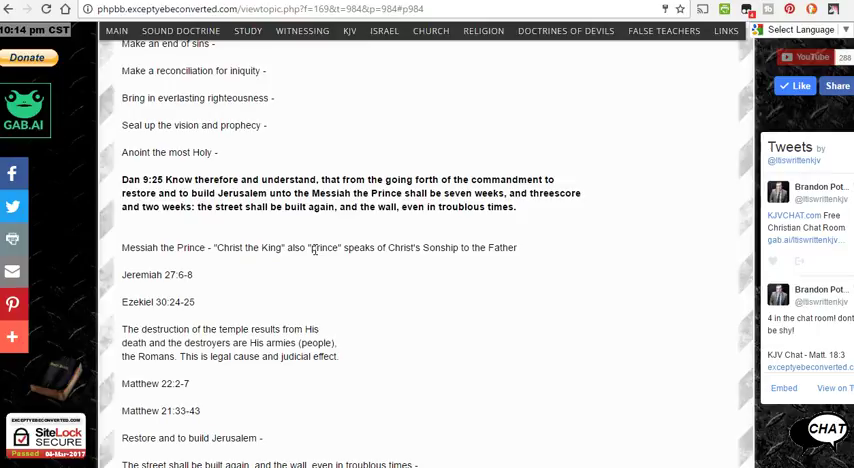
pyautogui.scroll(-3)
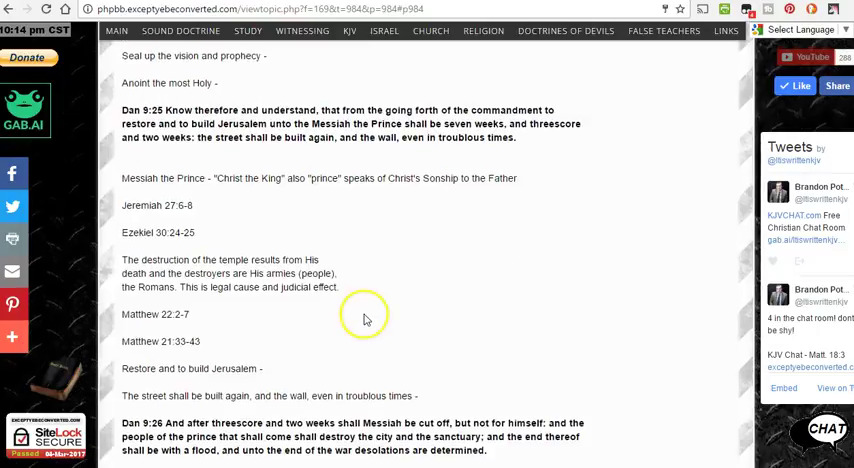
pyautogui.scroll(-3)
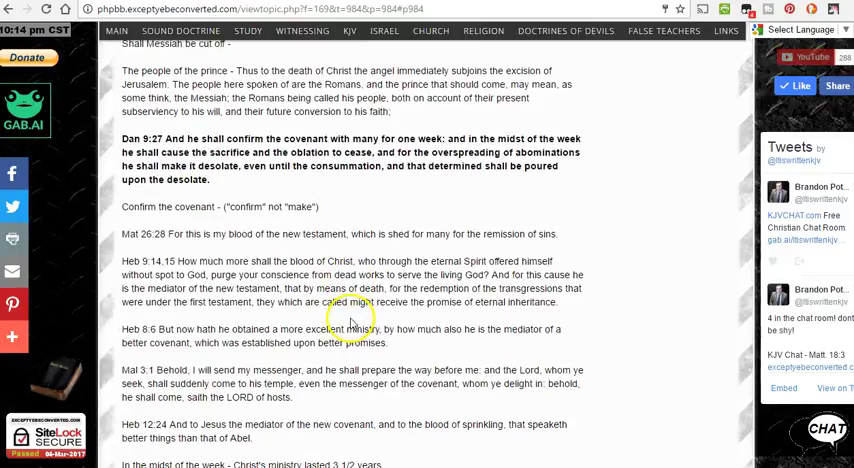
pyautogui.scroll(3)
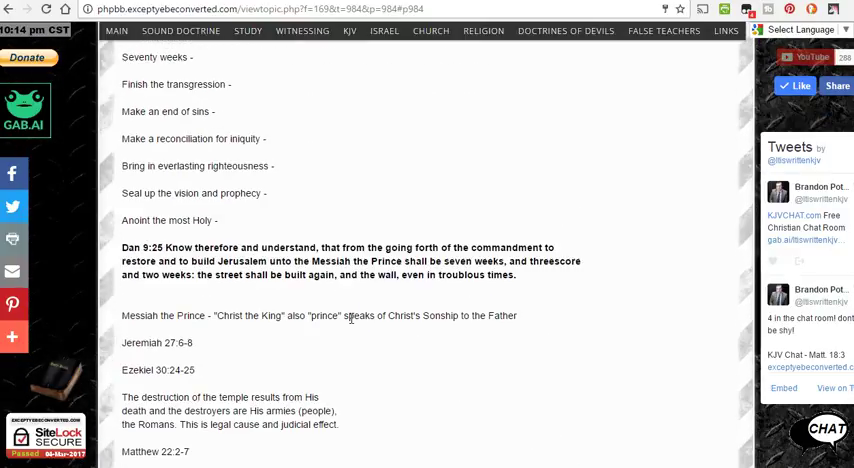
pyautogui.scroll(-3)
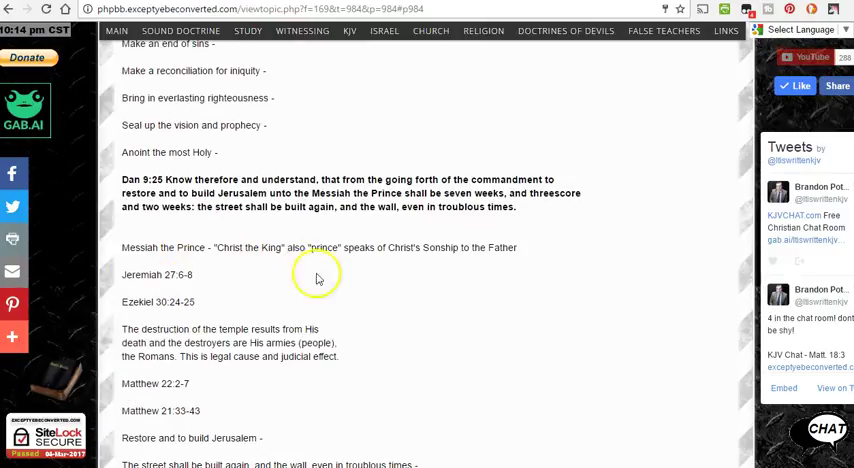
pyautogui.scroll(3)
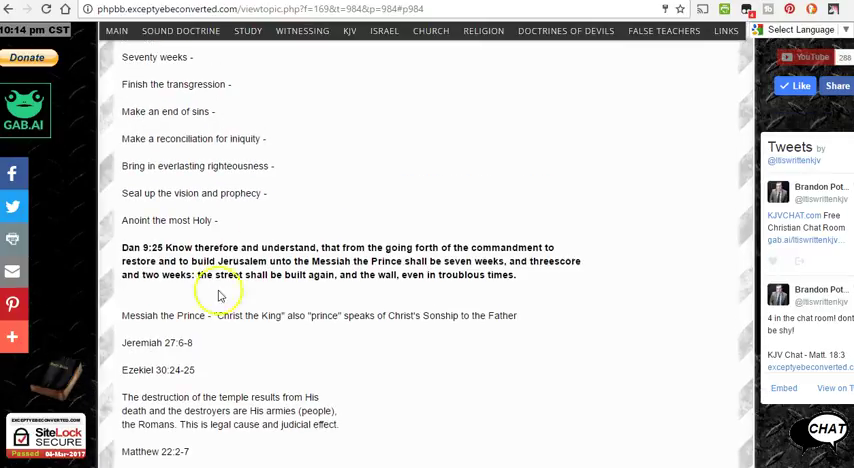
pyautogui.scroll(-3)
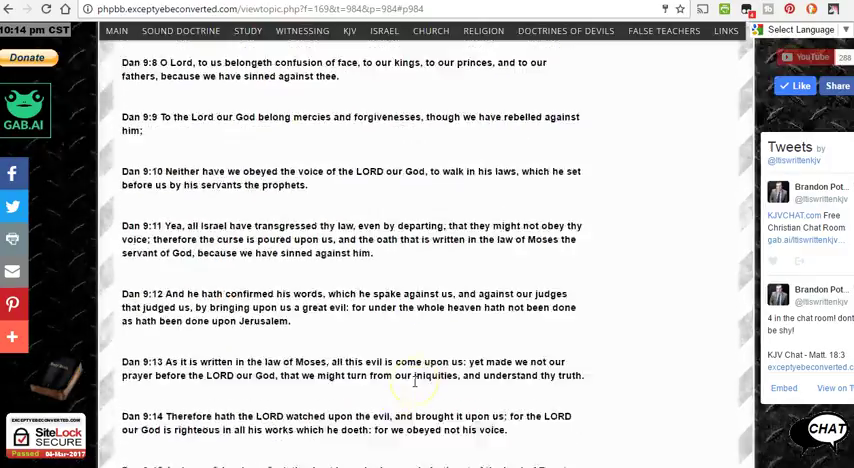
pyautogui.scroll(-3)
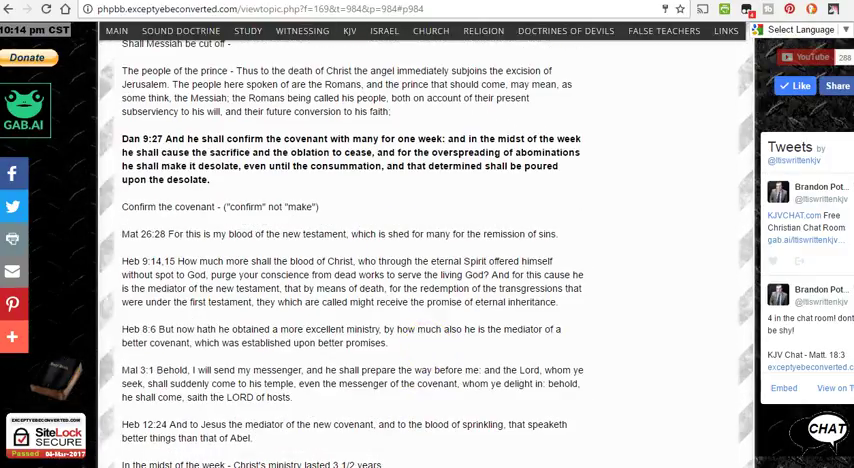
# Switch to the Preterist Archive tab and highlight the Daniel's 70 Weeks - Future or Fulfilled? article title
pyautogui.click(250, 9)
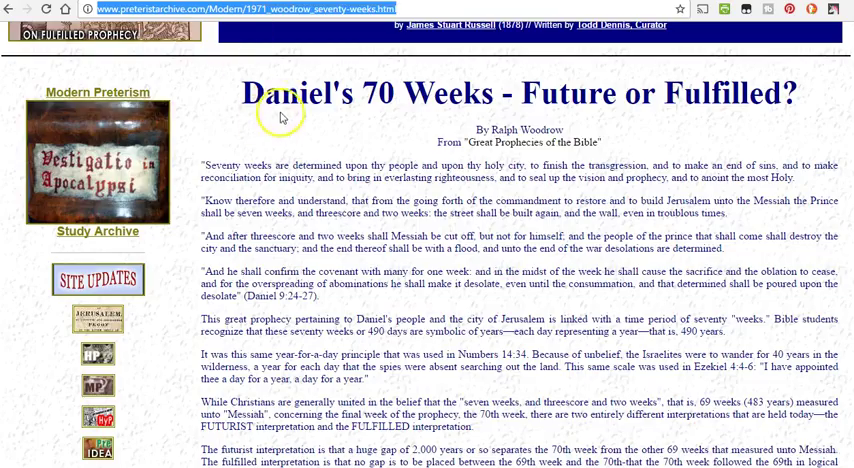
pyautogui.doubleClick(300, 93)
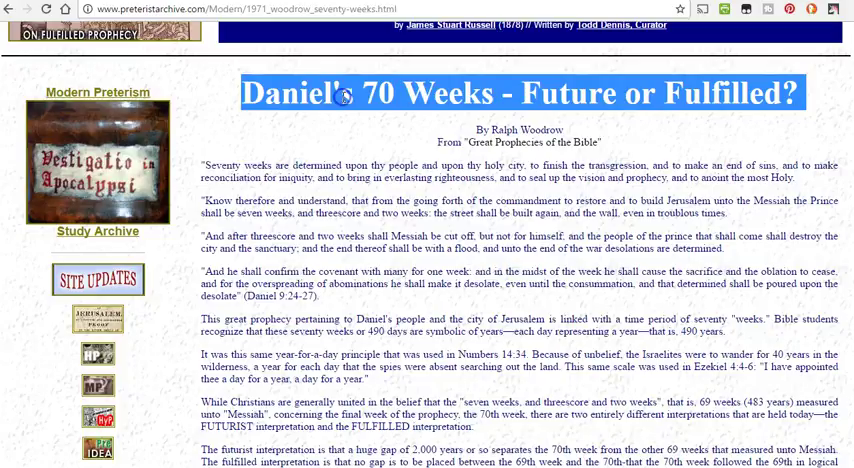
pyautogui.moveTo(201, 175)
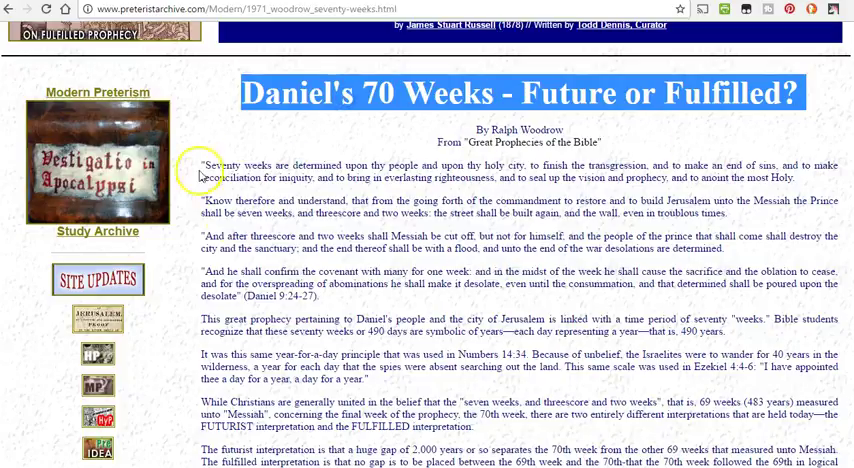
pyautogui.scroll(-3)
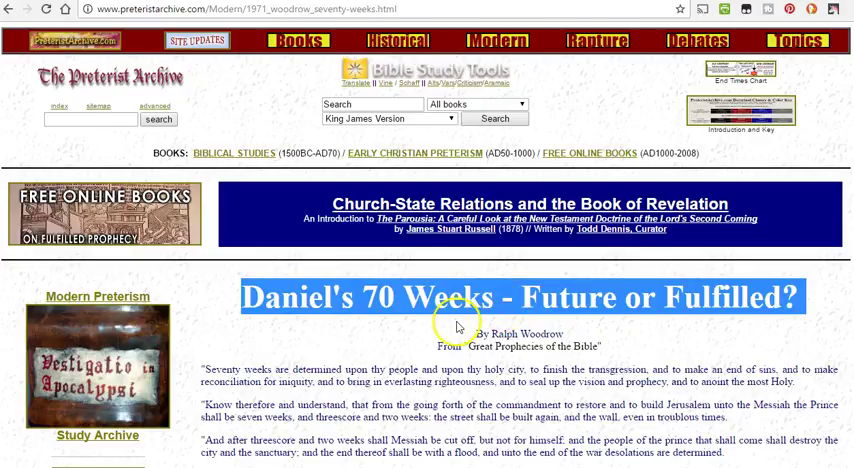
pyautogui.scroll(-3)
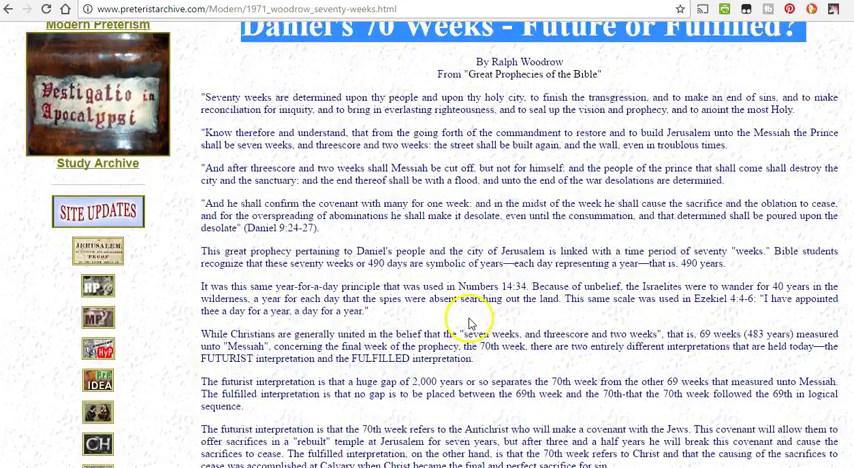
pyautogui.scroll(3)
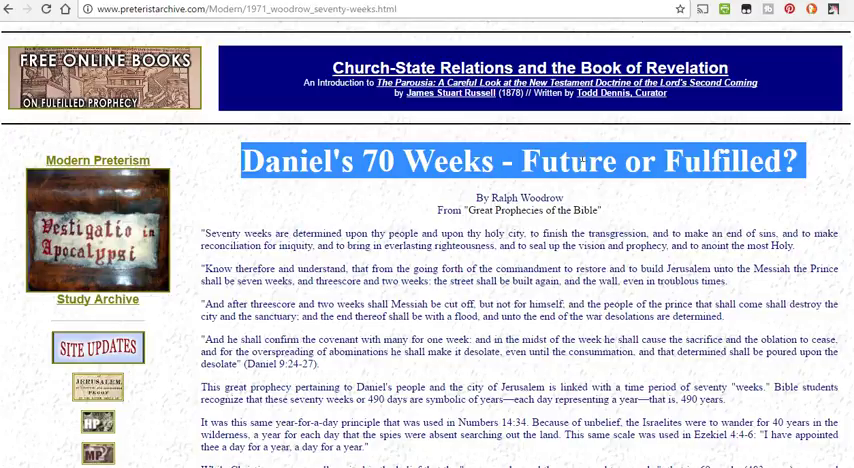
pyautogui.moveTo(362, 80)
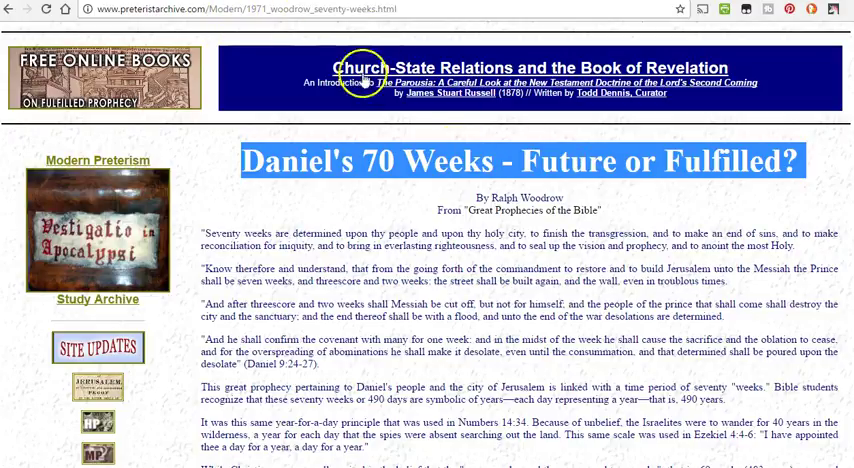
pyautogui.moveTo(565, 160)
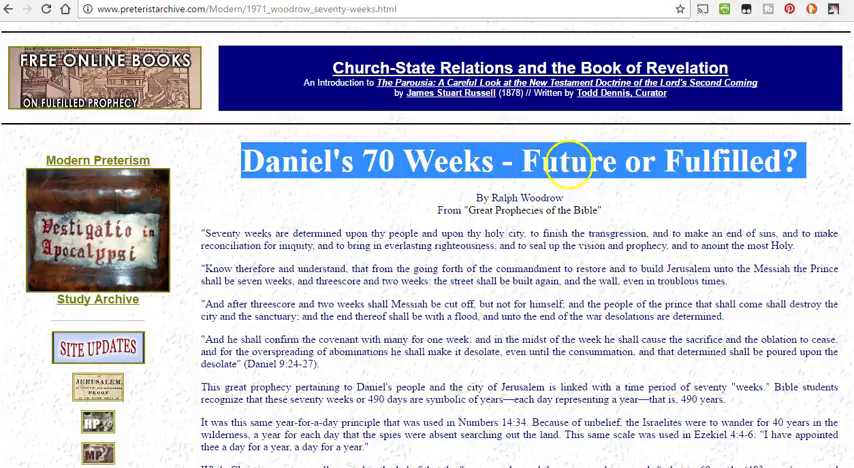
pyautogui.moveTo(505, 197)
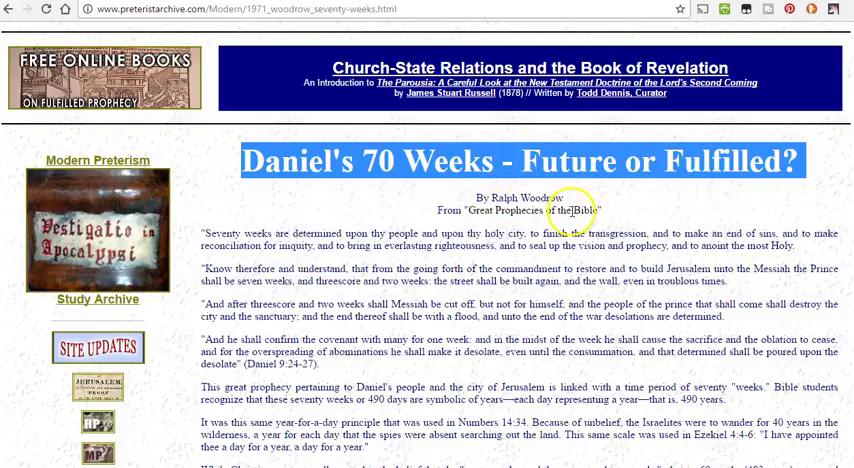
# Read down Ralph Woodrow's article to point 10 on confirming the covenant
pyautogui.scroll(-3)
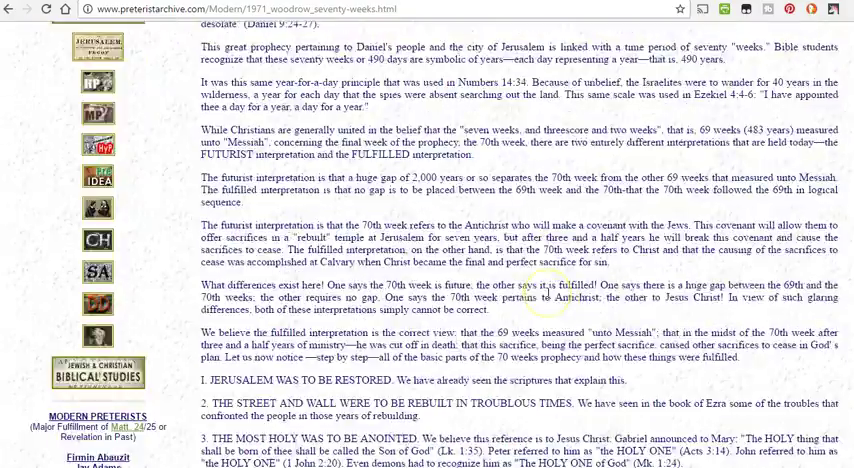
pyautogui.scroll(-3)
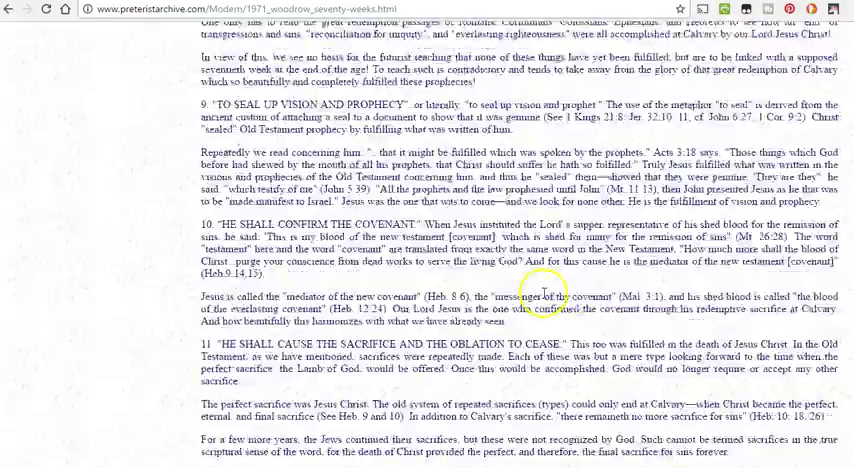
pyautogui.scroll(-3)
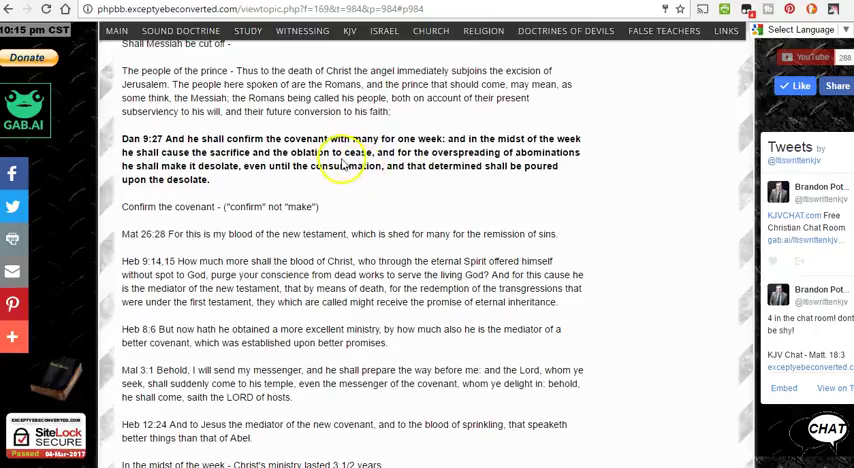
# Scroll the Daniel 9 post back up to Dan 9:24 and its seventy weeks commentary
pyautogui.scroll(3)
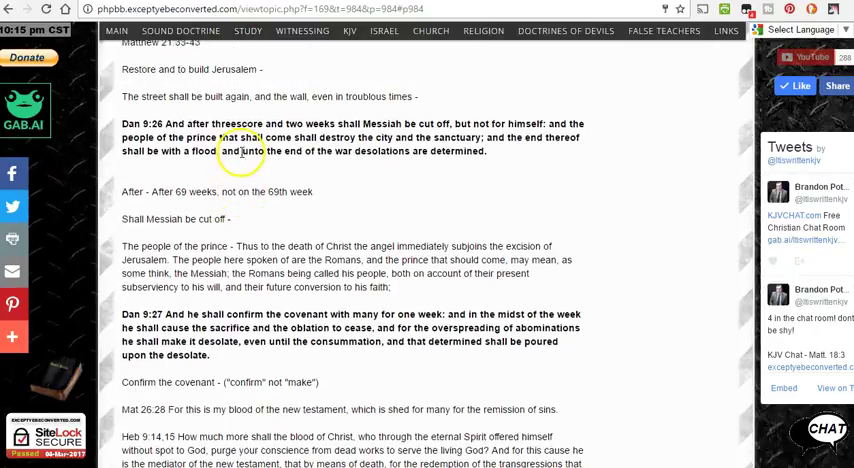
pyautogui.scroll(3)
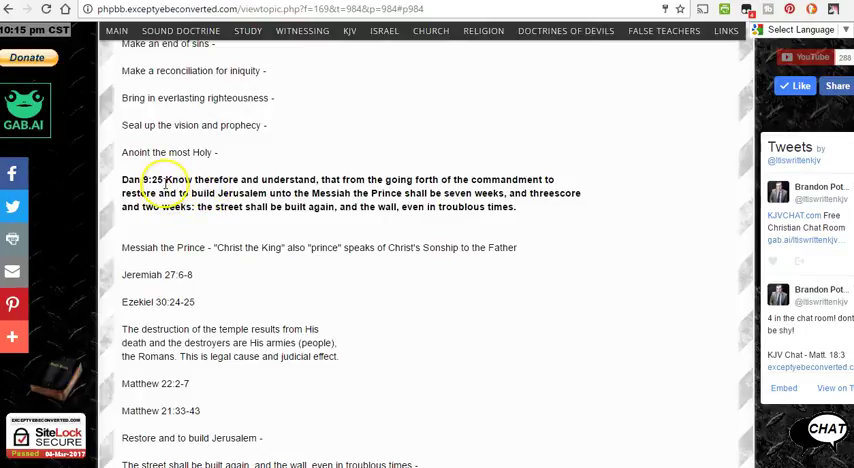
pyautogui.scroll(3)
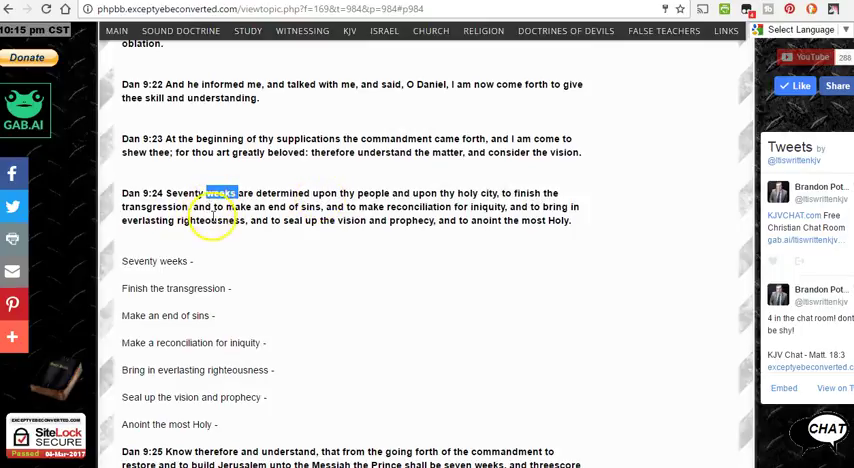
pyautogui.moveTo(505, 218)
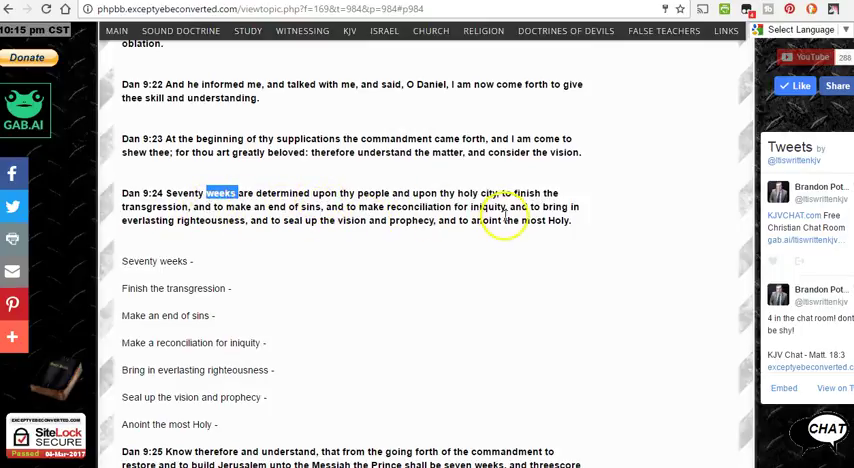
pyautogui.moveTo(177, 237)
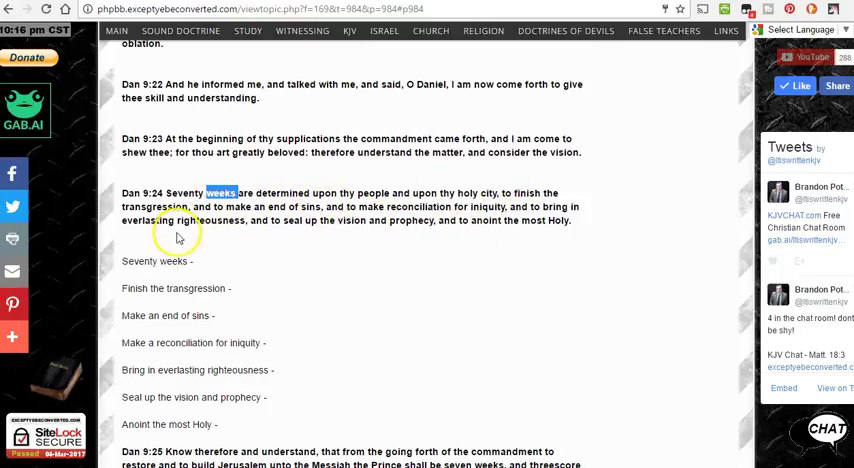
pyautogui.moveTo(335, 222)
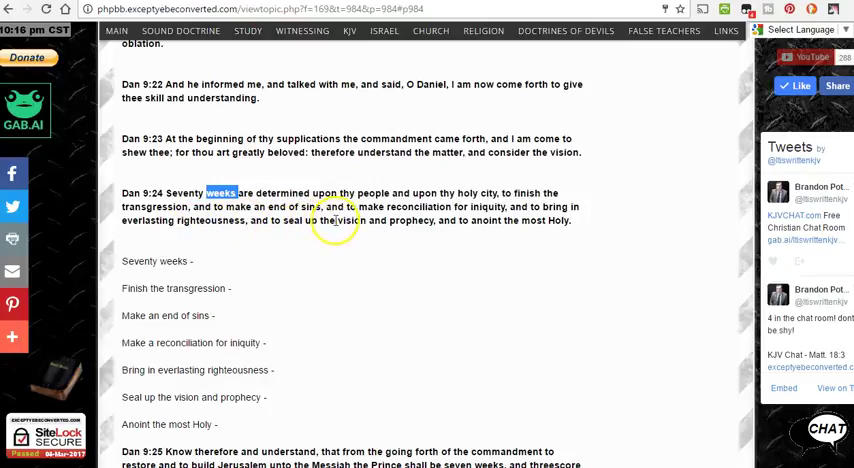
pyautogui.moveTo(522, 220)
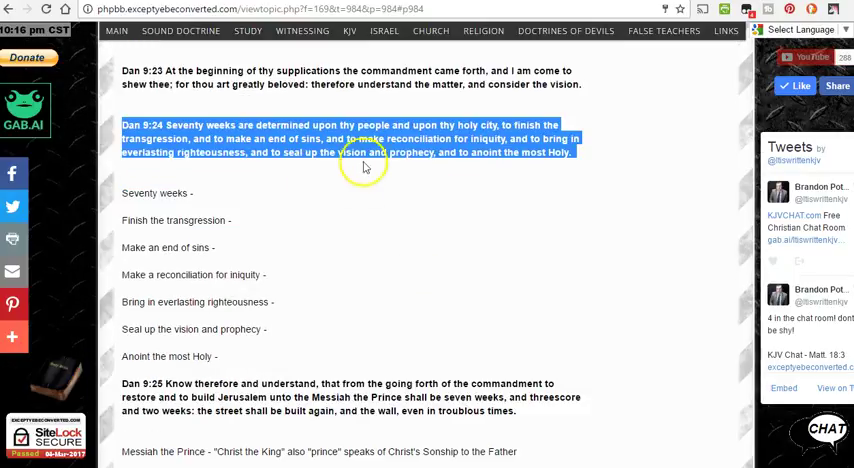
# Scroll to Dan 9:25 and highlight the phrase 'the Messiah the Prince'
pyautogui.scroll(-3)
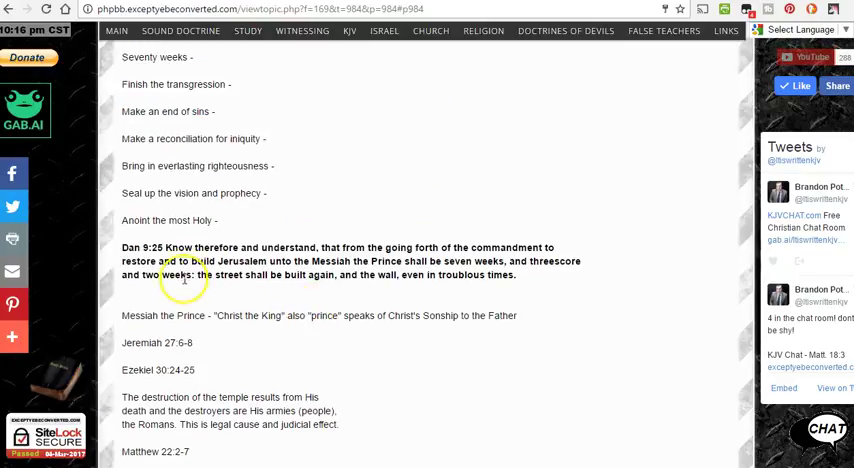
pyautogui.moveTo(311, 235)
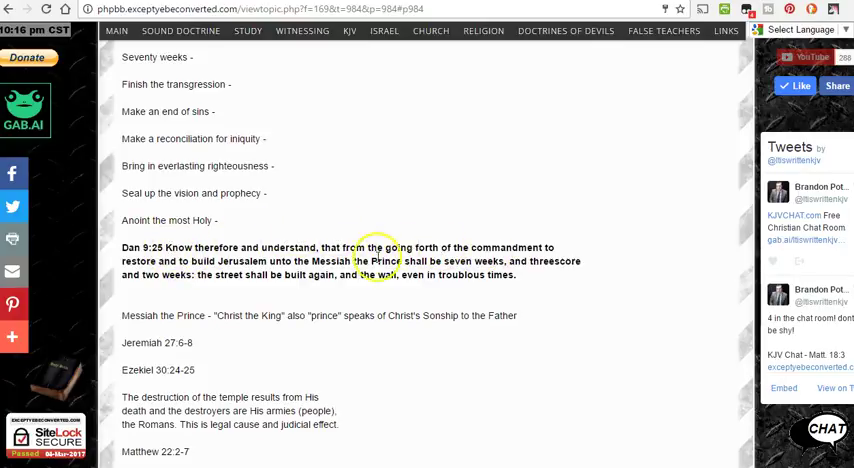
pyautogui.moveTo(435, 258)
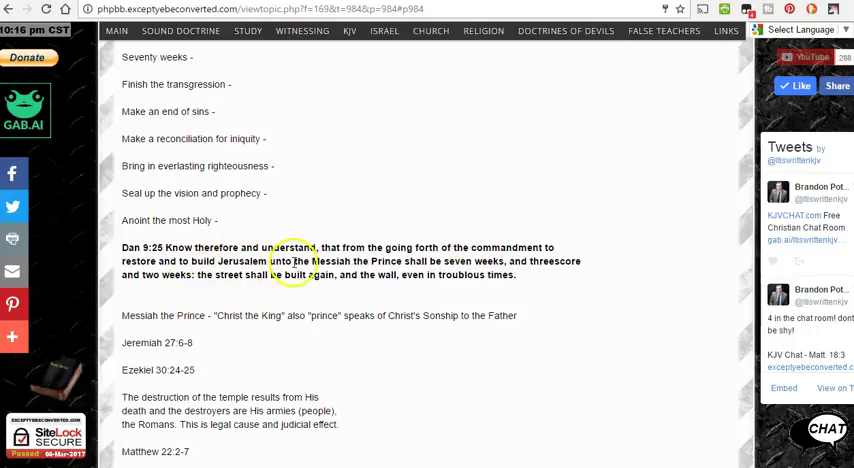
pyautogui.doubleClick(323, 261)
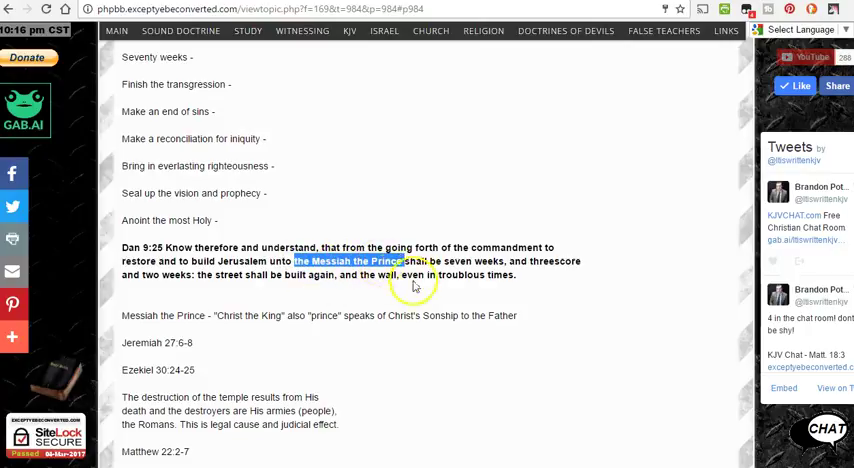
pyautogui.moveTo(365, 300)
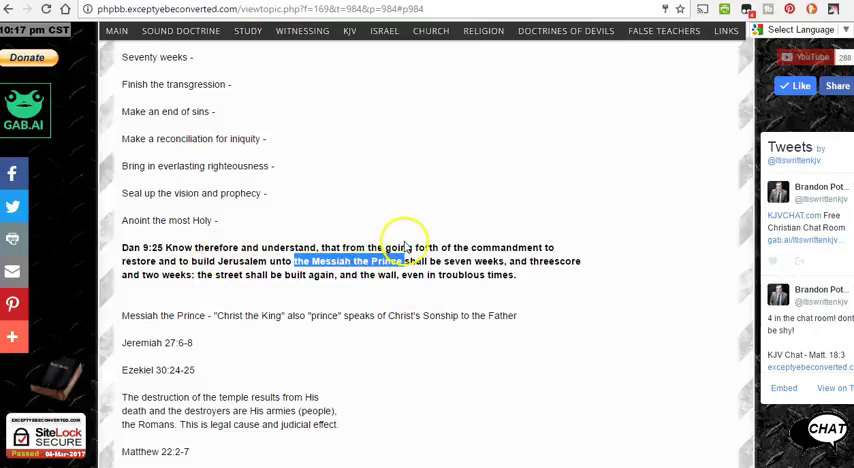
pyautogui.moveTo(180, 275)
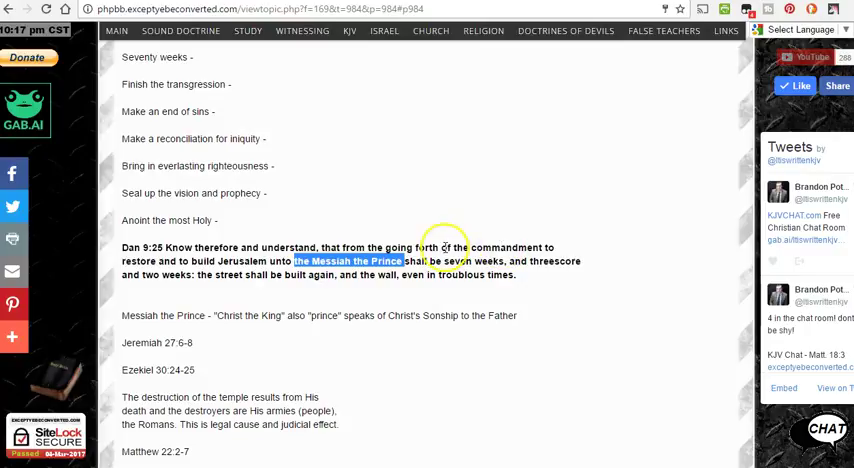
pyautogui.moveTo(400, 240)
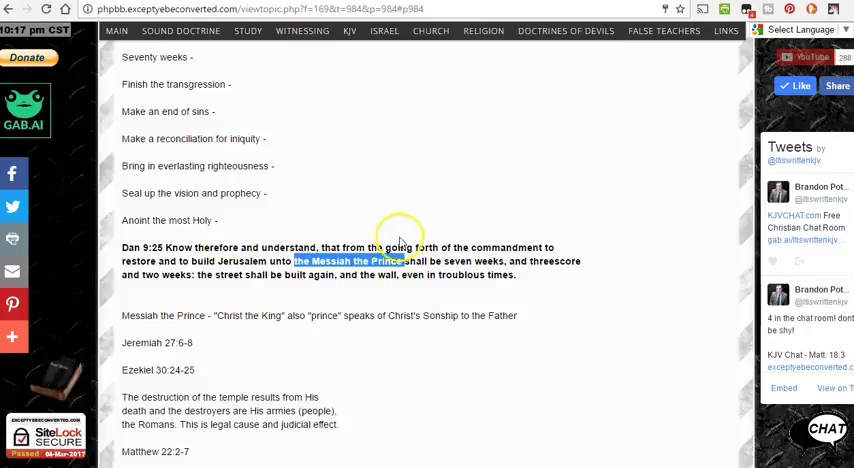
pyautogui.moveTo(255, 261)
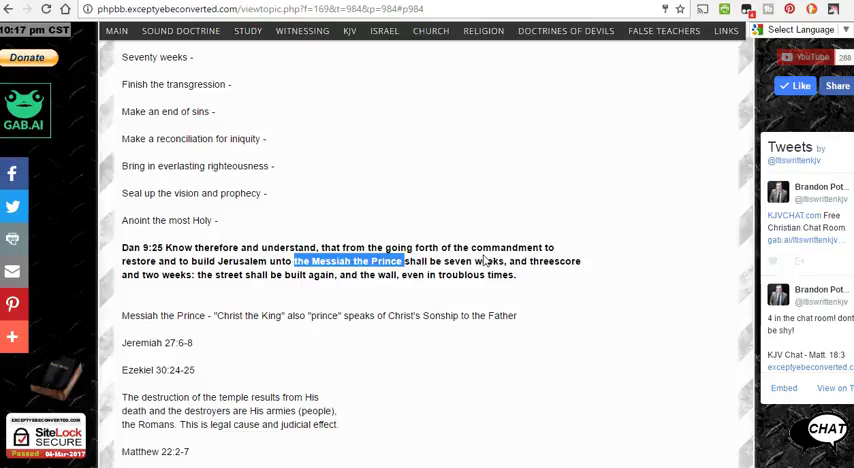
pyautogui.moveTo(333, 237)
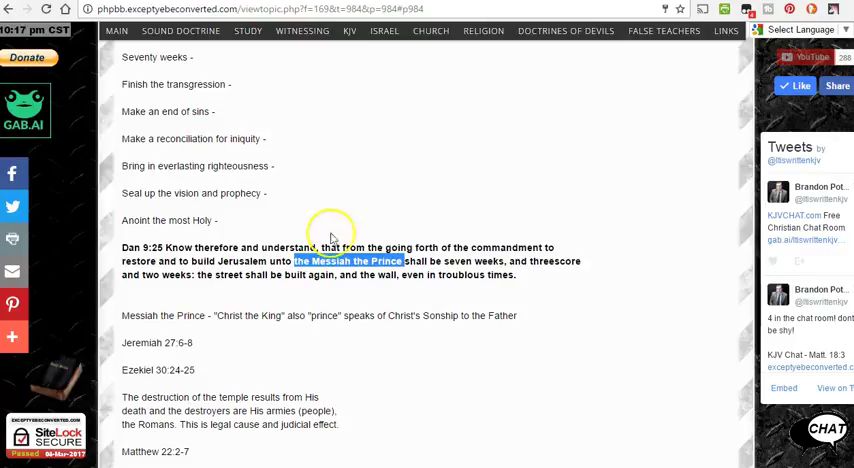
pyautogui.moveTo(481, 258)
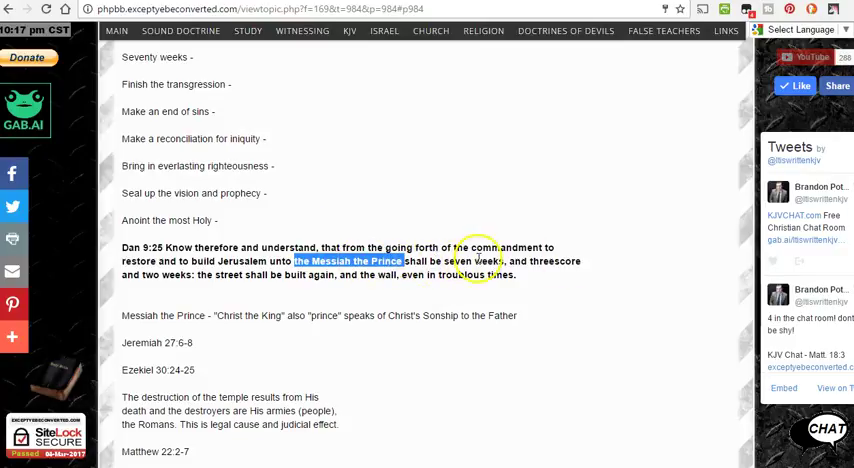
pyautogui.moveTo(520, 260)
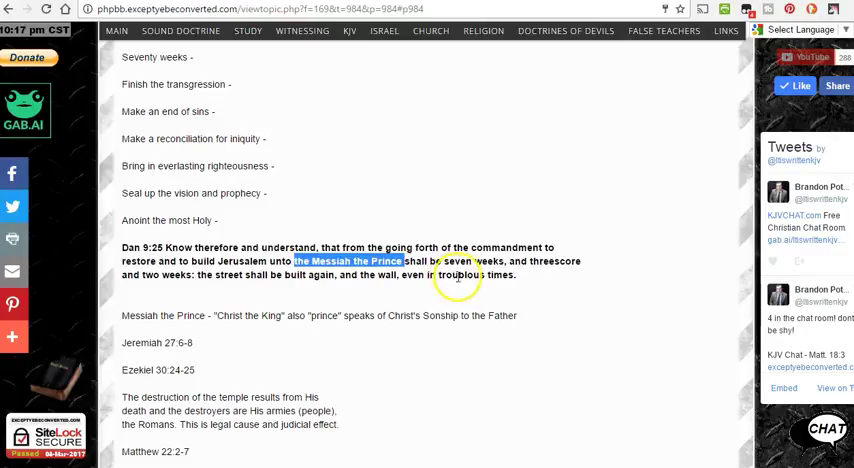
pyautogui.moveTo(508, 280)
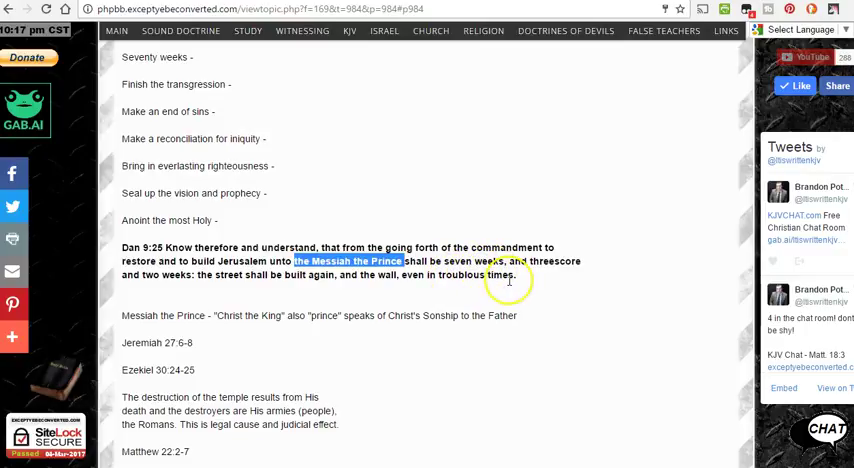
# Scroll past the Dan 9:25 notes until Dan 9:26 on Messiah being cut off is visible
pyautogui.scroll(-3)
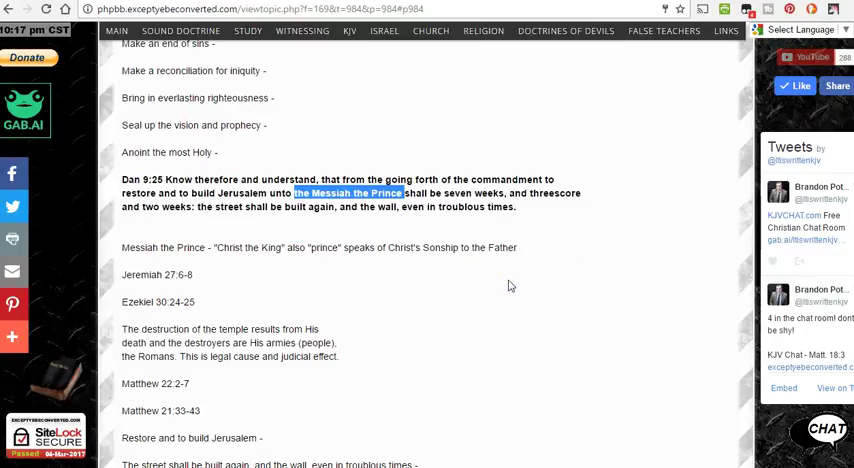
pyautogui.scroll(-3)
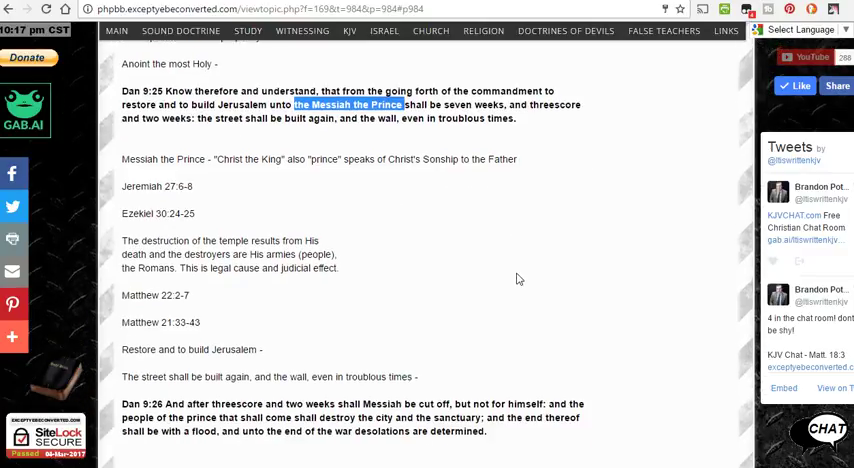
pyautogui.scroll(-3)
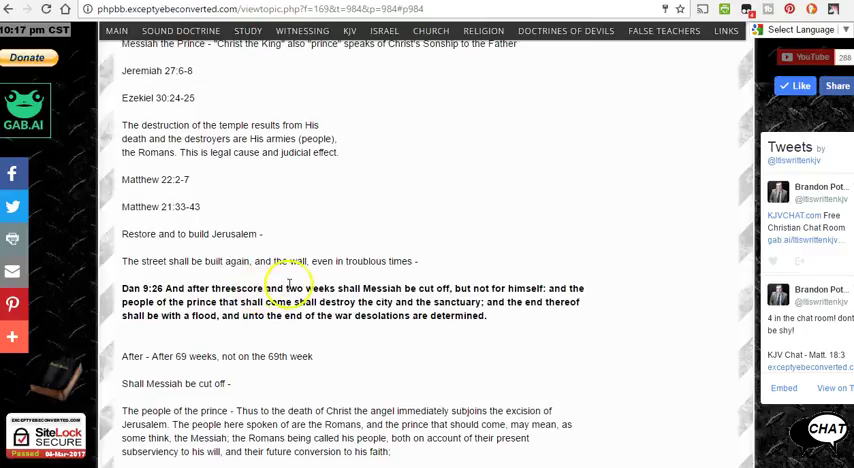
pyautogui.moveTo(505, 292)
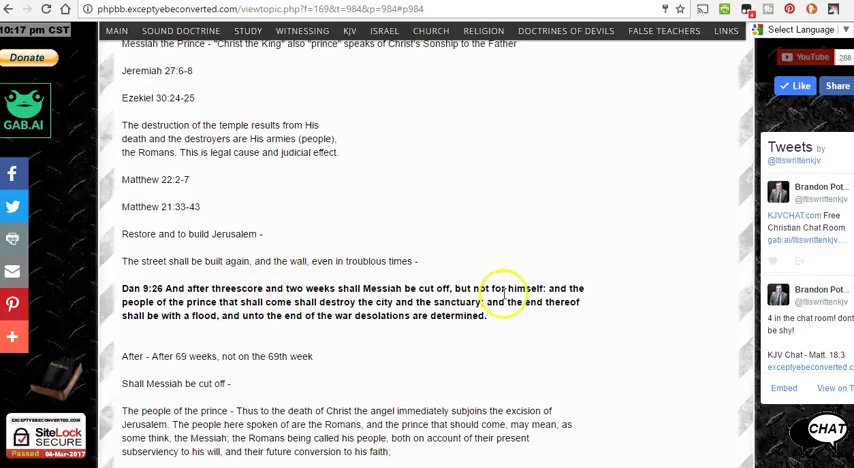
pyautogui.scroll(3)
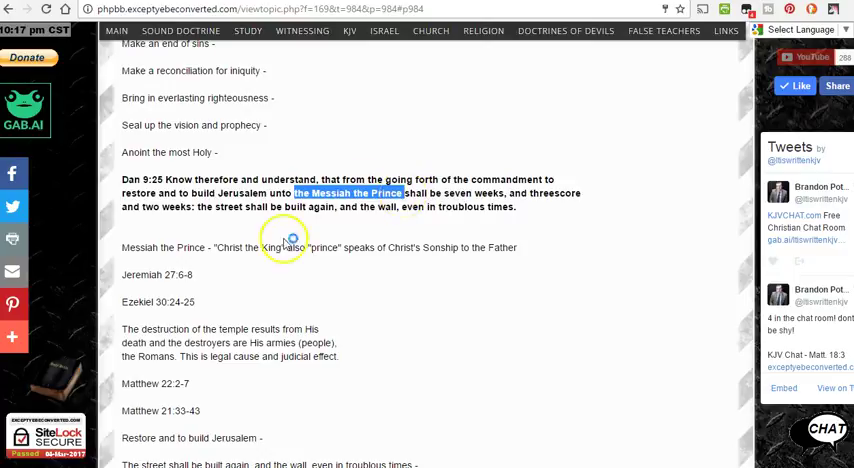
pyautogui.scroll(-3)
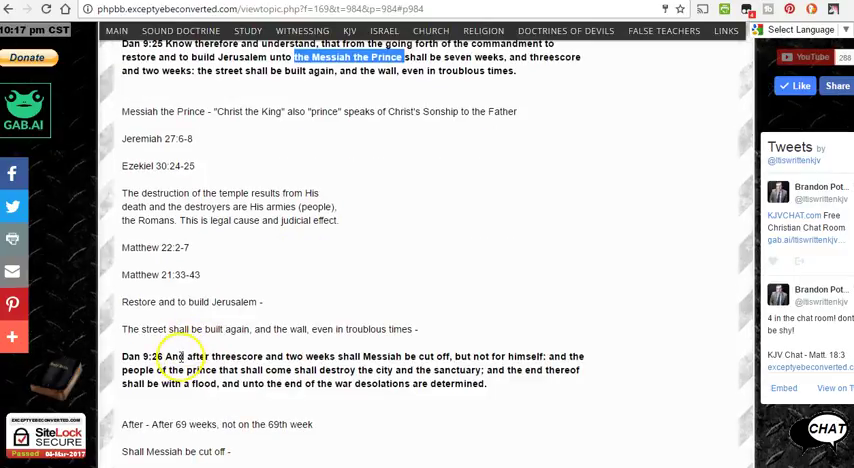
pyautogui.moveTo(255, 350)
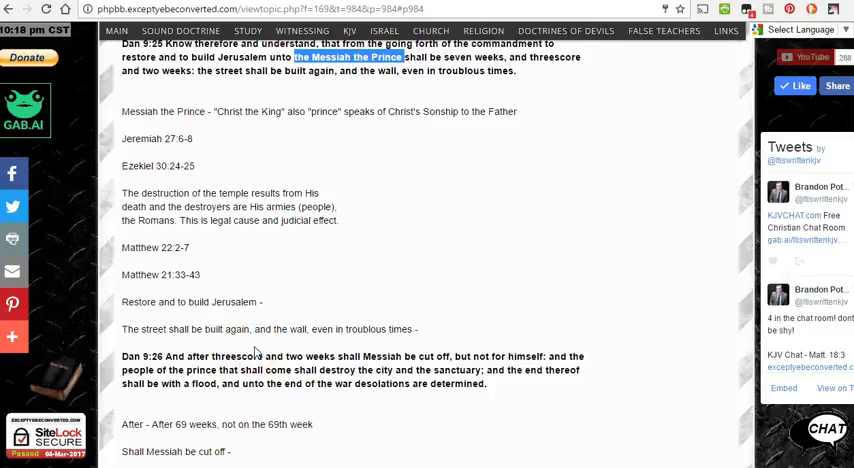
pyautogui.moveTo(360, 315)
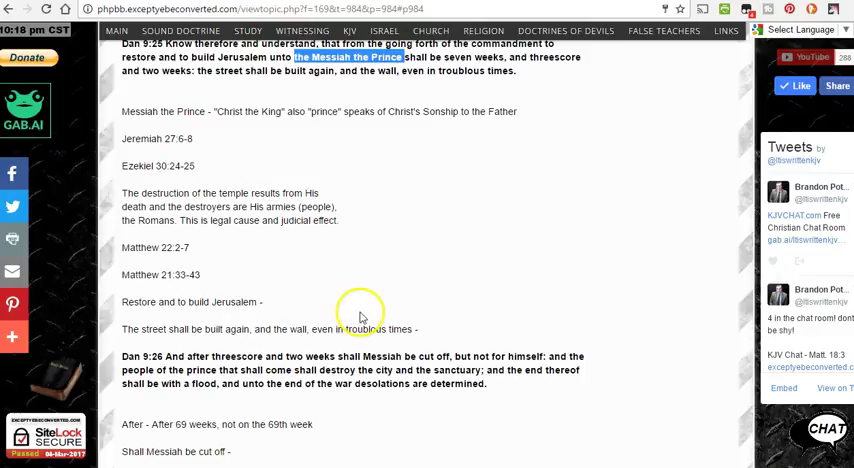
pyautogui.moveTo(288, 97)
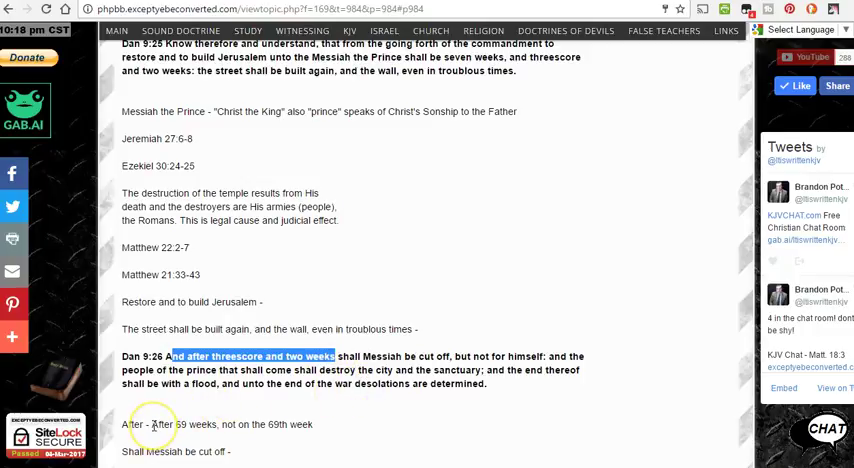
pyautogui.doubleClick(165, 424)
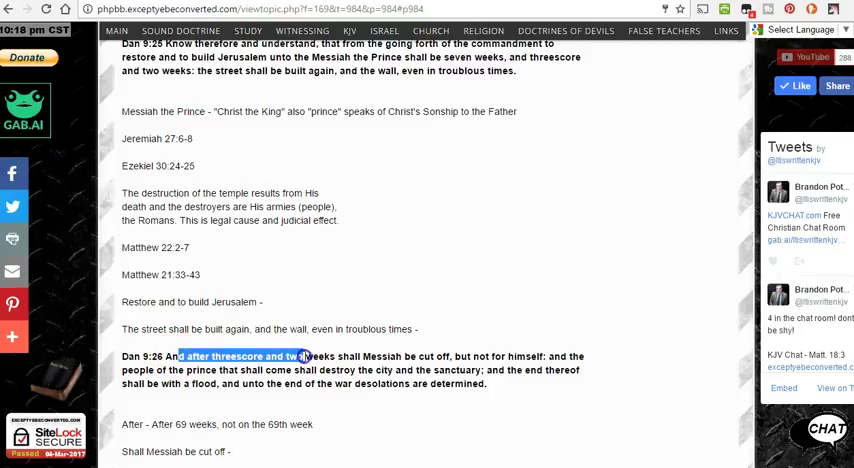
pyautogui.moveTo(305, 356); pyautogui.dragTo(333, 357)
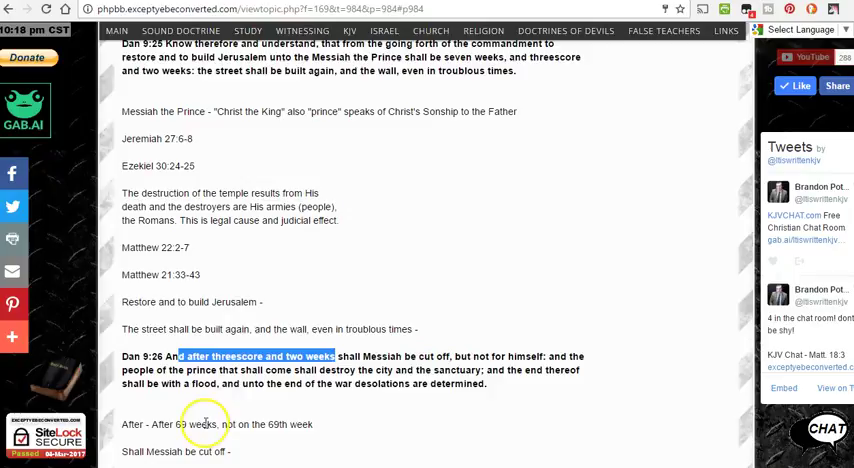
pyautogui.moveTo(200, 424)
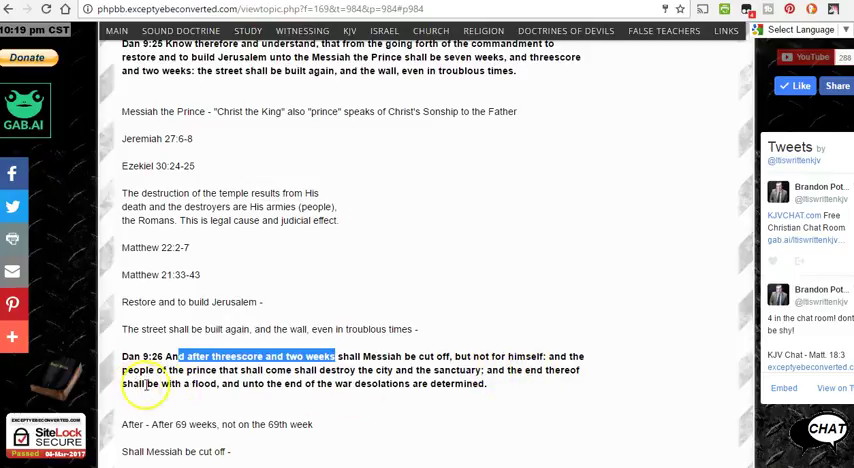
pyautogui.moveTo(308, 383)
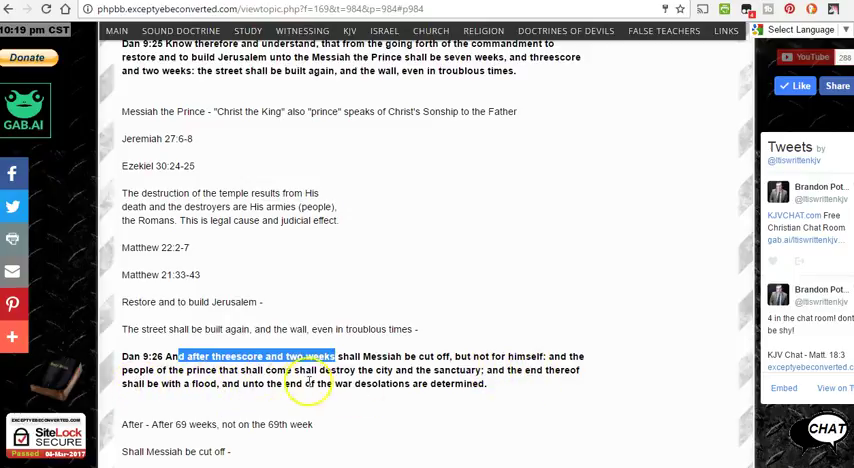
pyautogui.moveTo(395, 383)
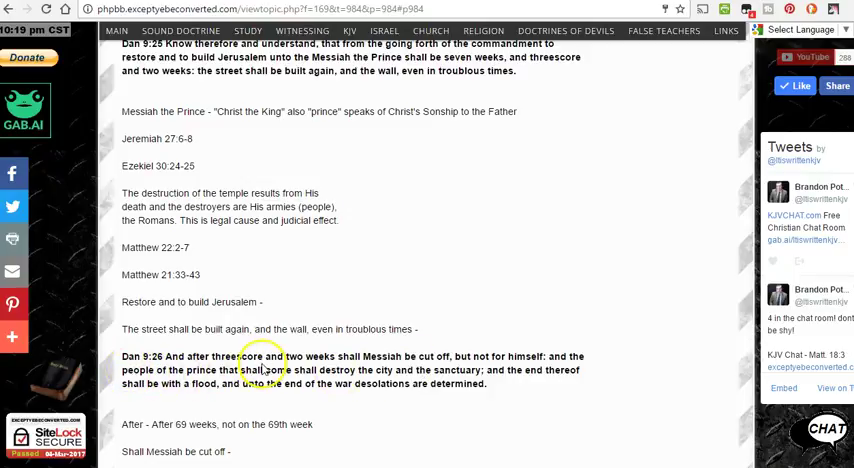
pyautogui.moveTo(553, 356)
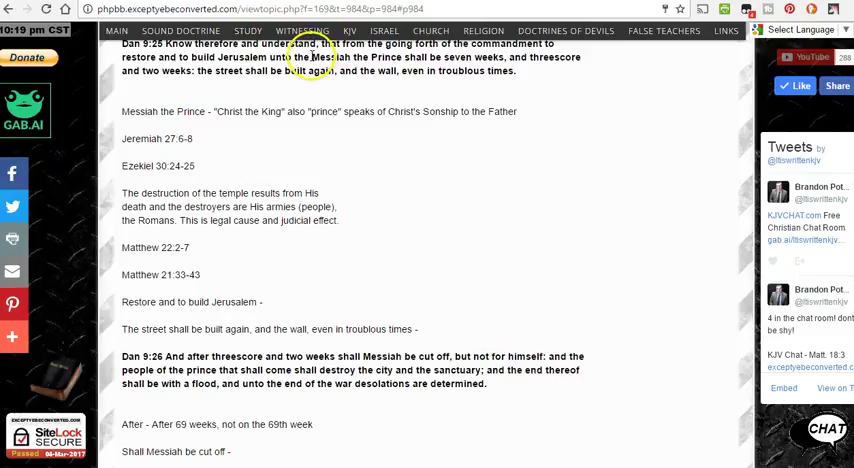
pyautogui.moveTo(338, 60)
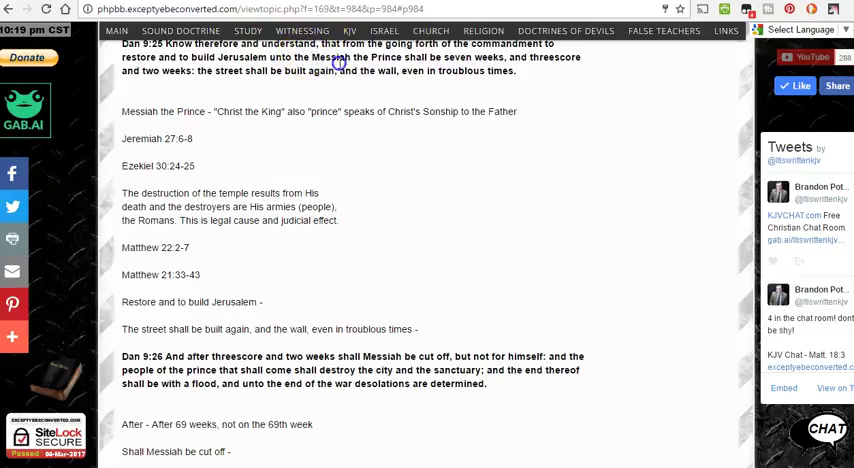
pyautogui.moveTo(311, 57); pyautogui.dragTo(402, 71)
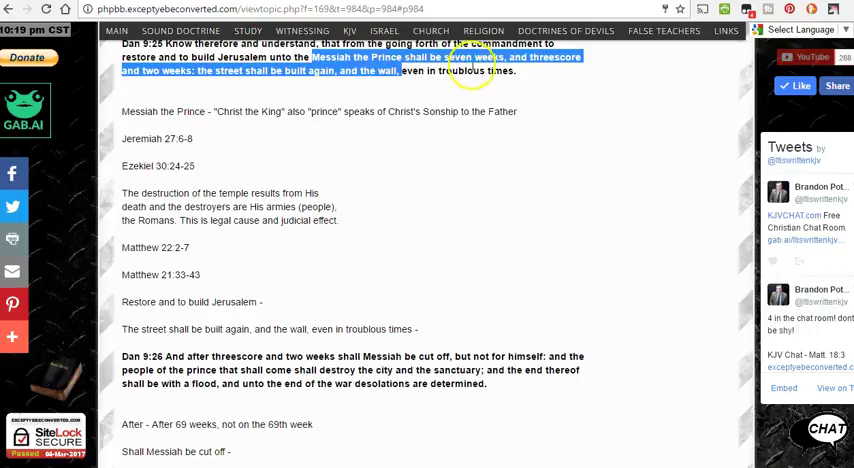
pyautogui.moveTo(210, 85)
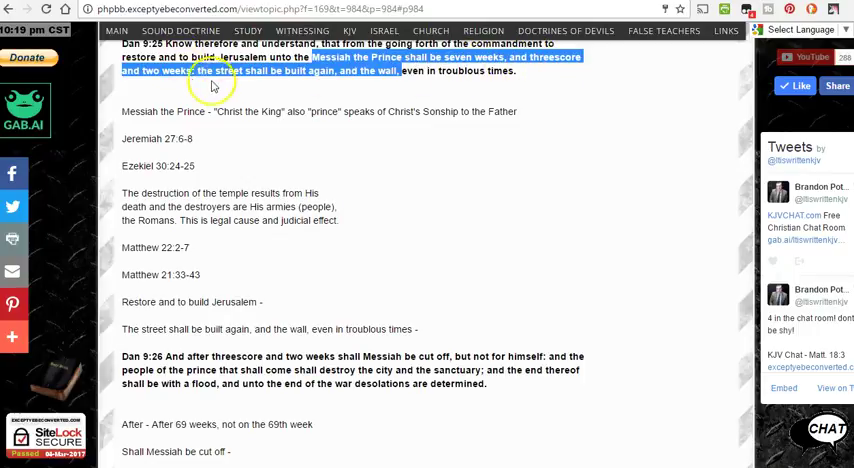
pyautogui.moveTo(355, 82)
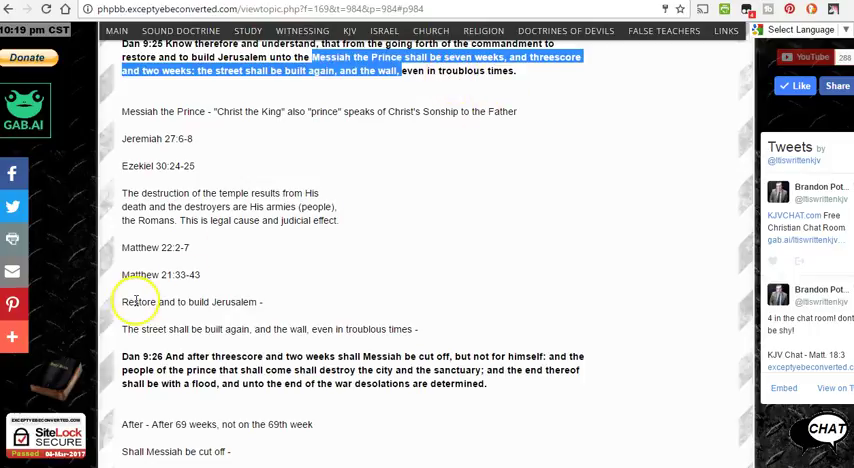
pyautogui.moveTo(255, 367)
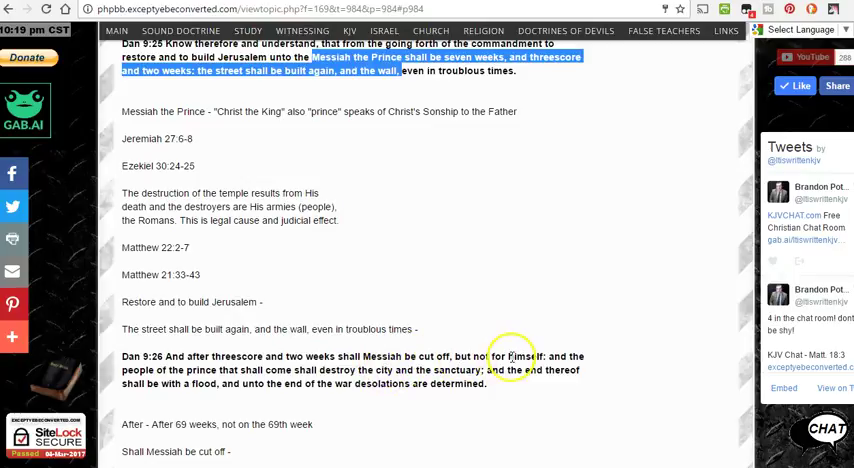
pyautogui.moveTo(271, 365)
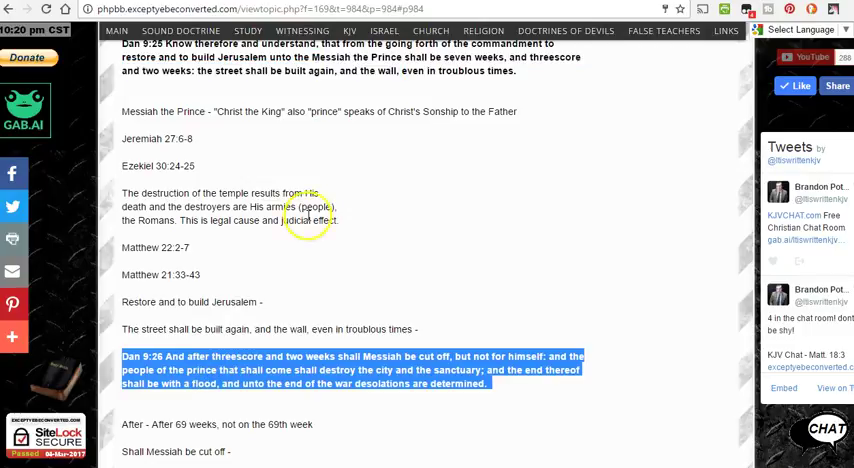
# Return to the Daniel 9 topic and scroll to Dan 9:26 and the Dan 9:27 covenant commentary
pyautogui.click(384, 31)
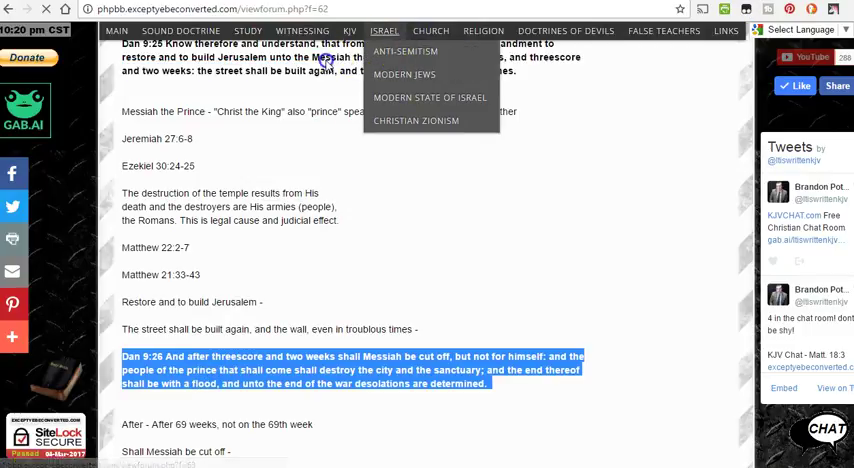
pyautogui.click(8, 9)
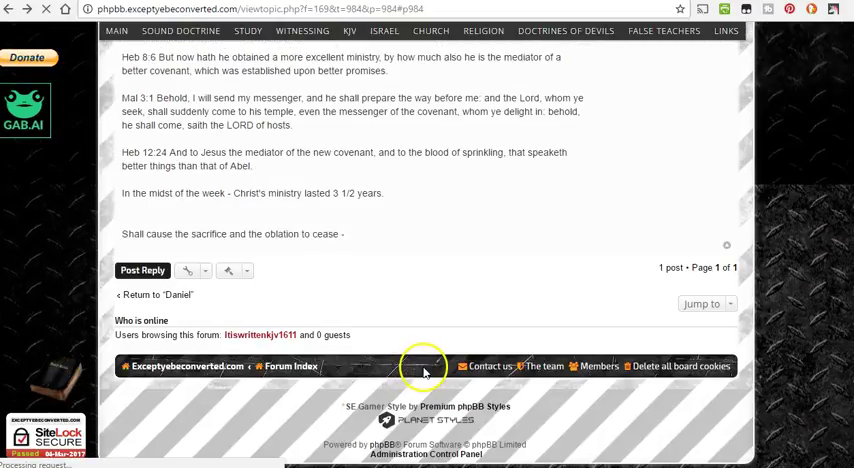
pyautogui.scroll(3)
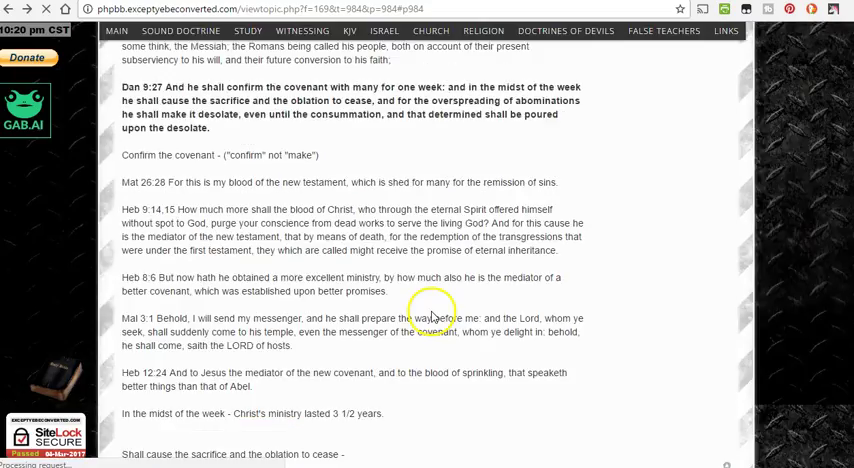
pyautogui.scroll(3)
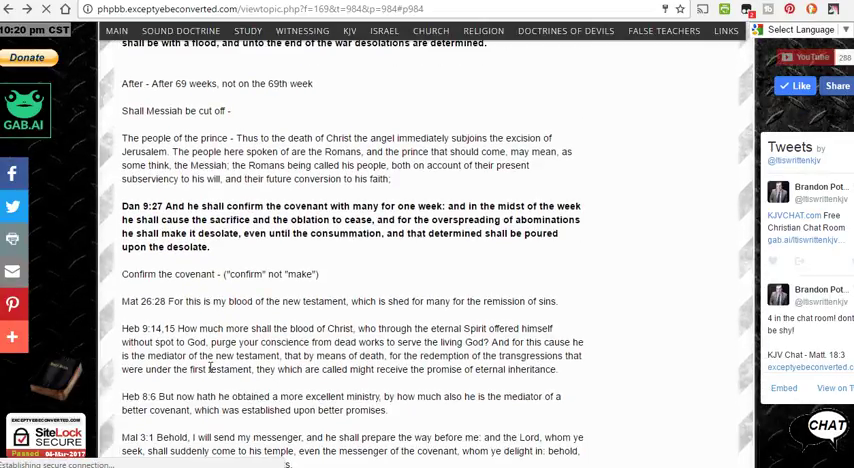
pyautogui.scroll(3)
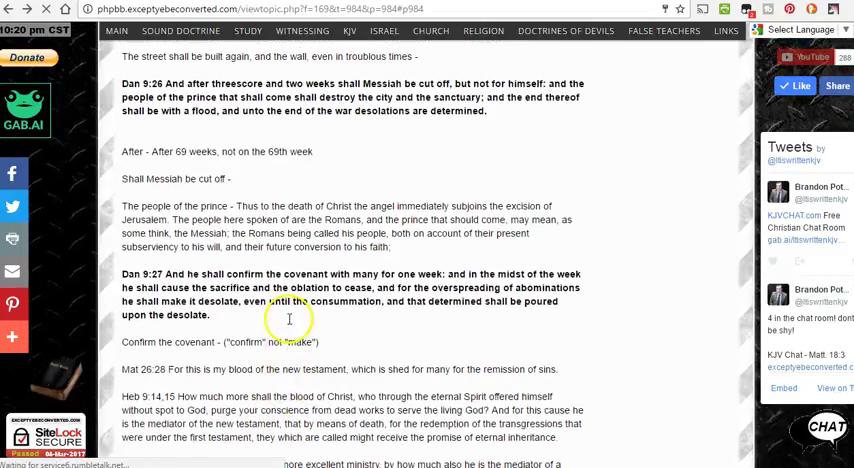
pyautogui.scroll(3)
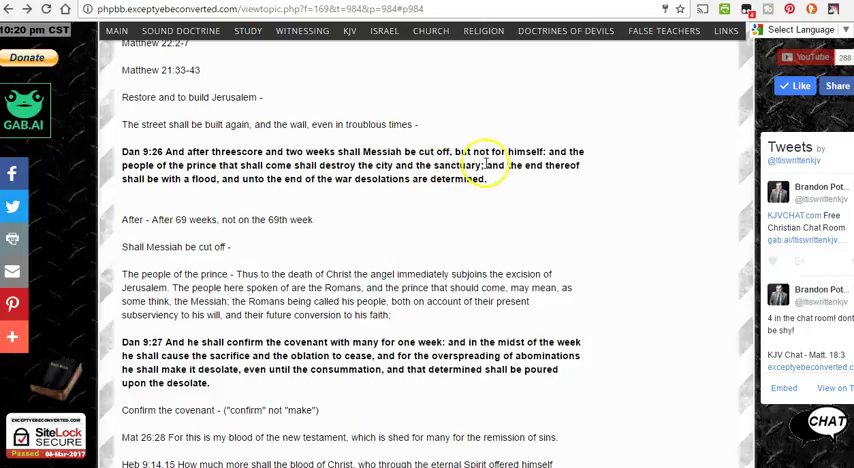
pyautogui.moveTo(163, 190)
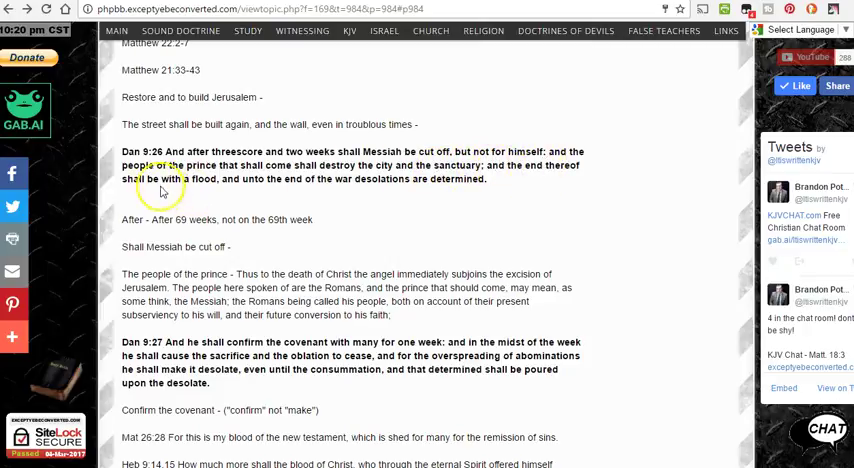
pyautogui.moveTo(163, 190)
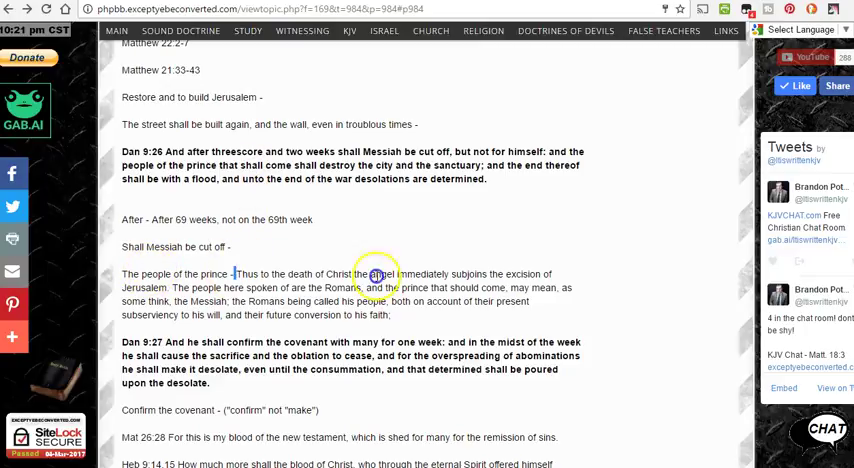
pyautogui.moveTo(375, 274)
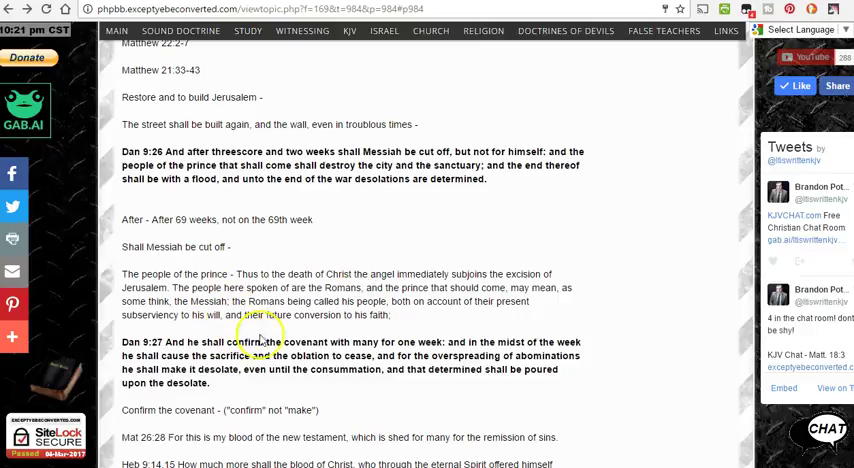
# Scroll to the Dan 9:26 notes identifying the people of the prince as the Romans
pyautogui.scroll(-3)
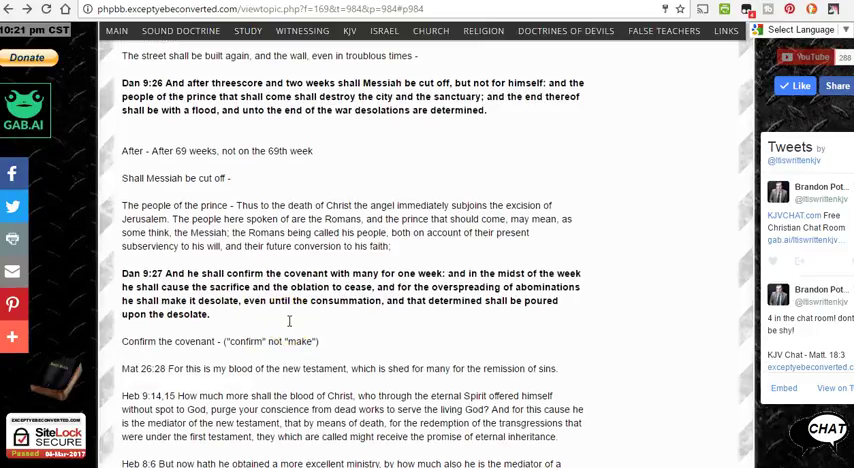
pyautogui.scroll(3)
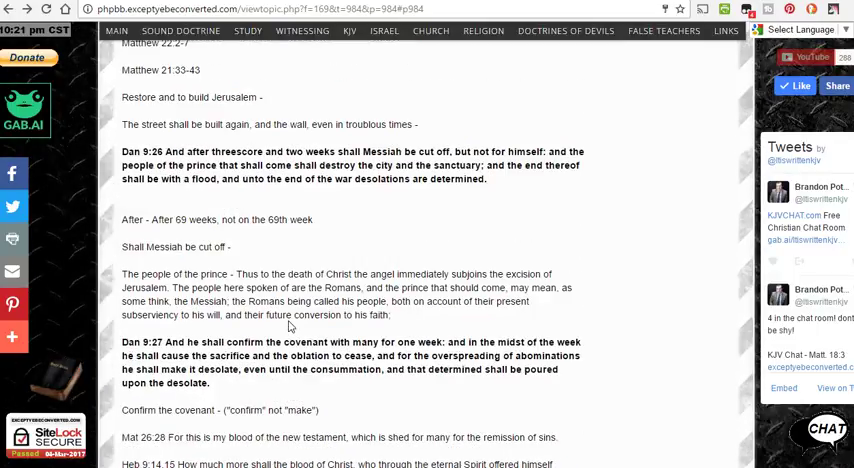
pyautogui.scroll(3)
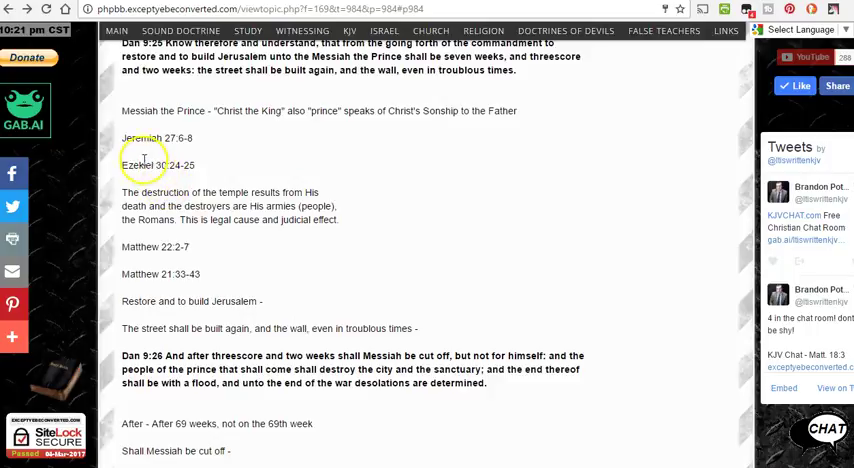
pyautogui.scroll(-3)
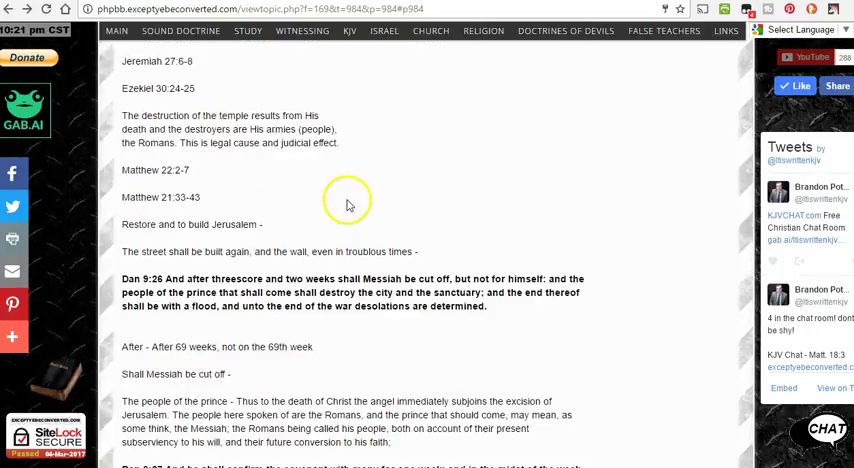
pyautogui.scroll(-3)
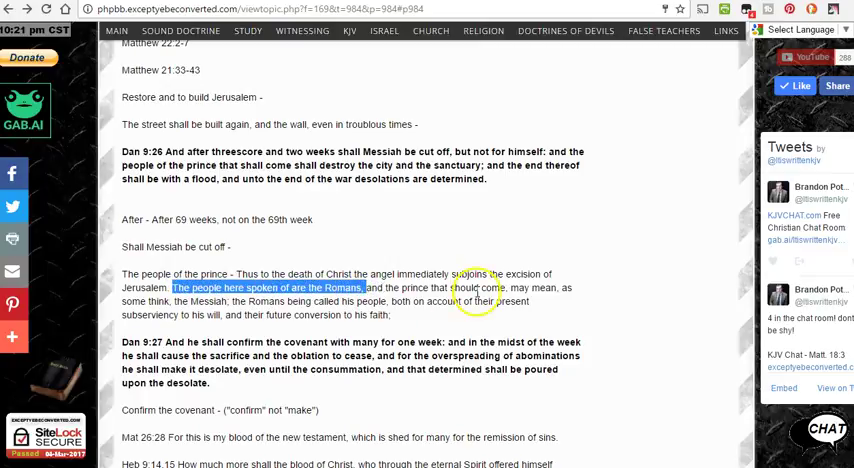
pyautogui.moveTo(533, 300)
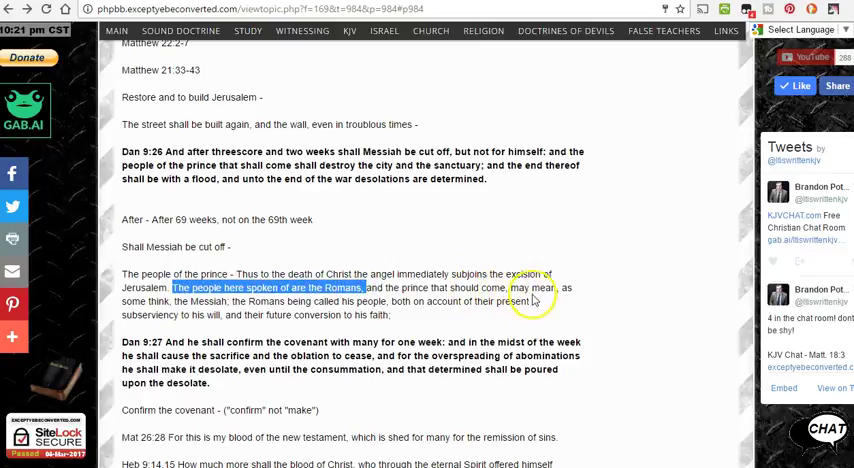
pyautogui.moveTo(228, 312)
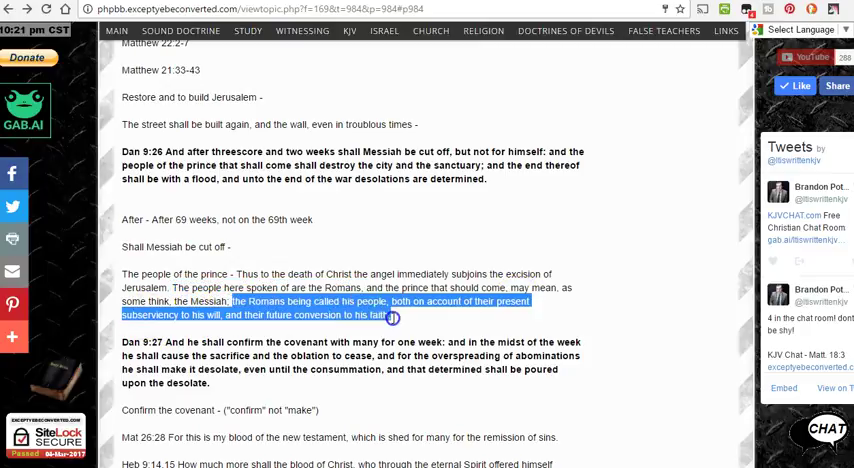
pyautogui.click(392, 318)
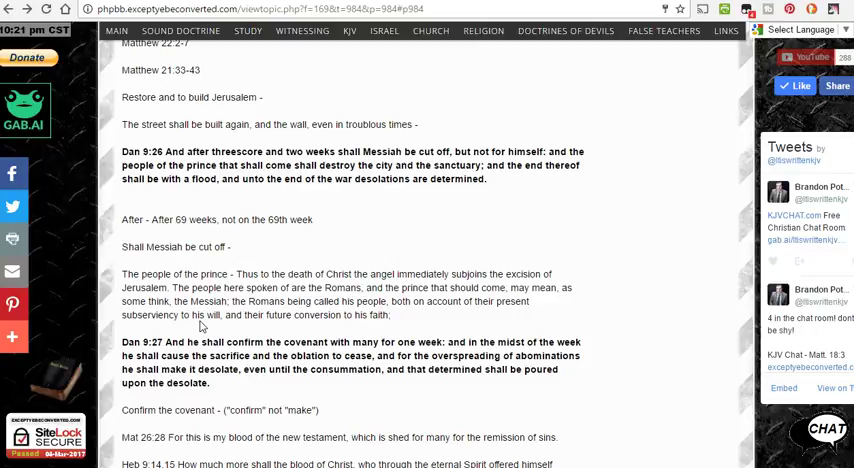
pyautogui.scroll(3)
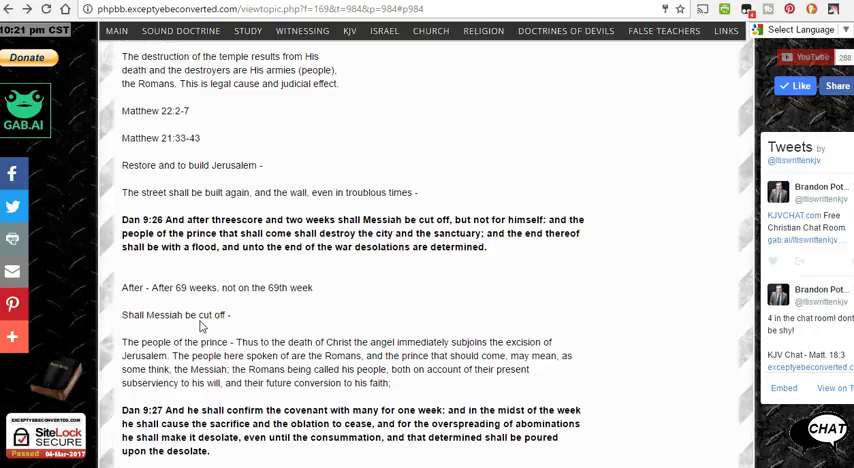
pyautogui.scroll(3)
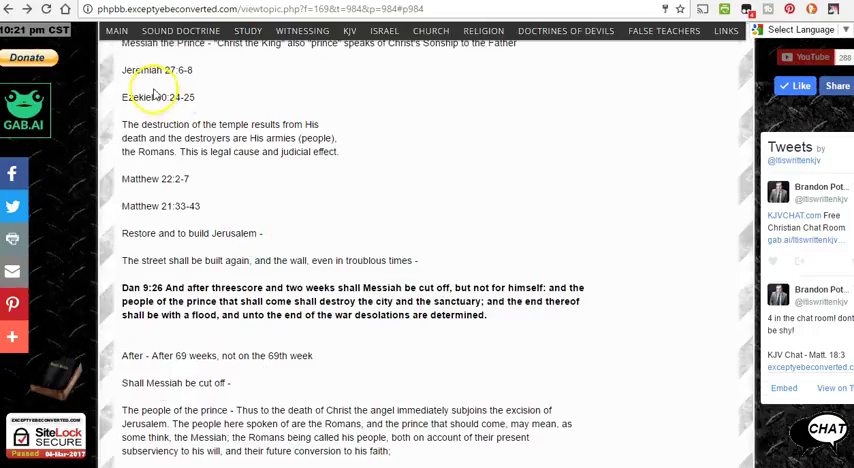
pyautogui.scroll(3)
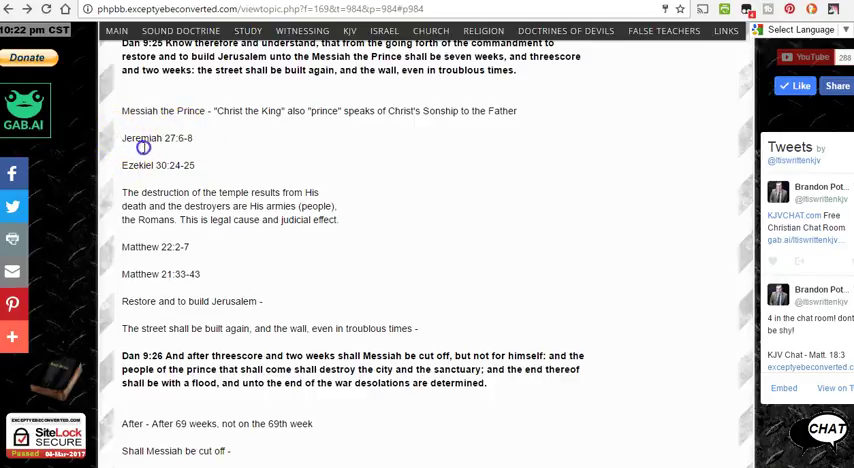
pyautogui.moveTo(143, 147); pyautogui.dragTo(267, 232)
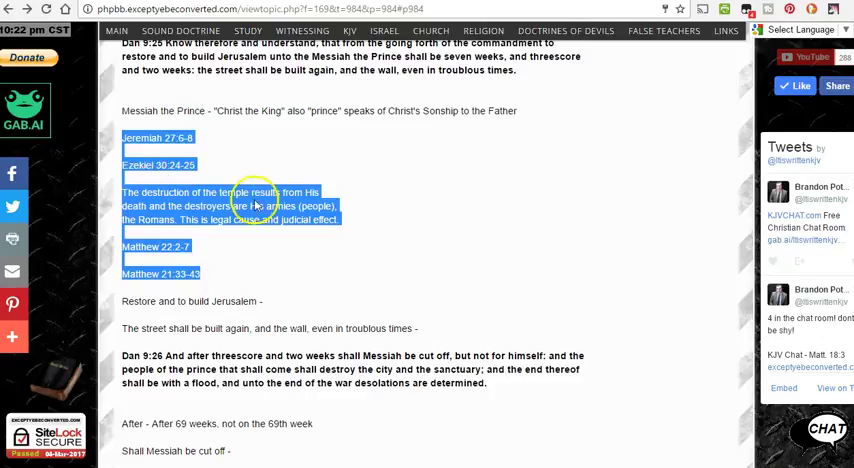
pyautogui.moveTo(387, 227)
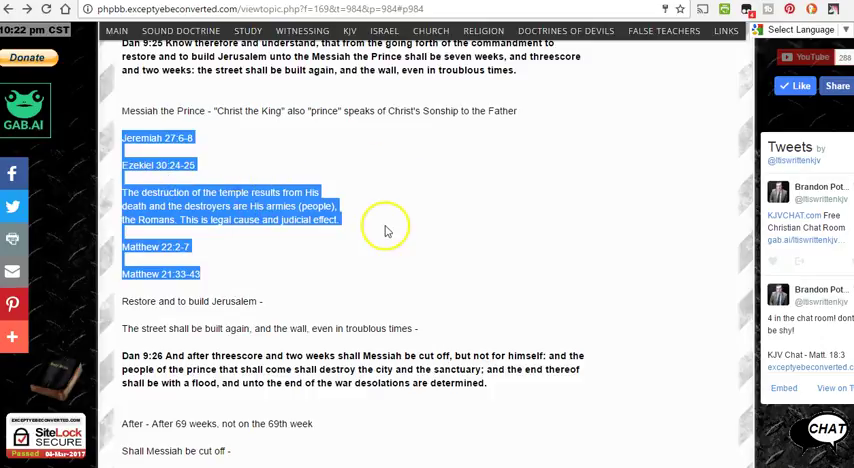
pyautogui.scroll(-3)
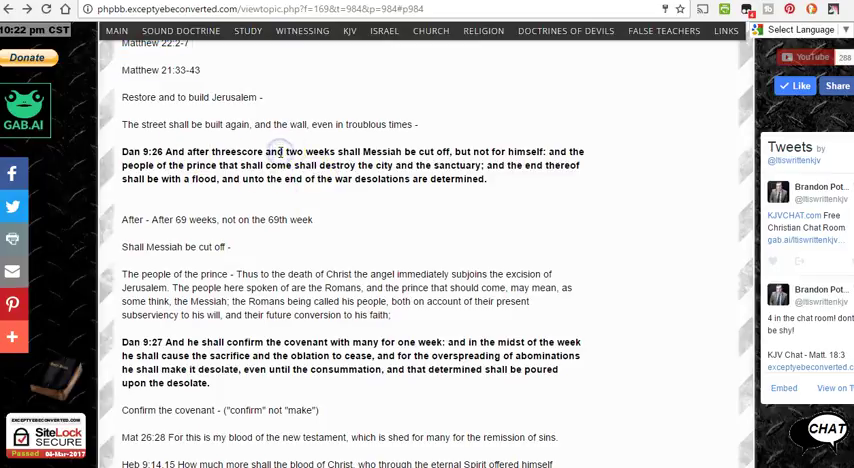
pyautogui.click(248, 30)
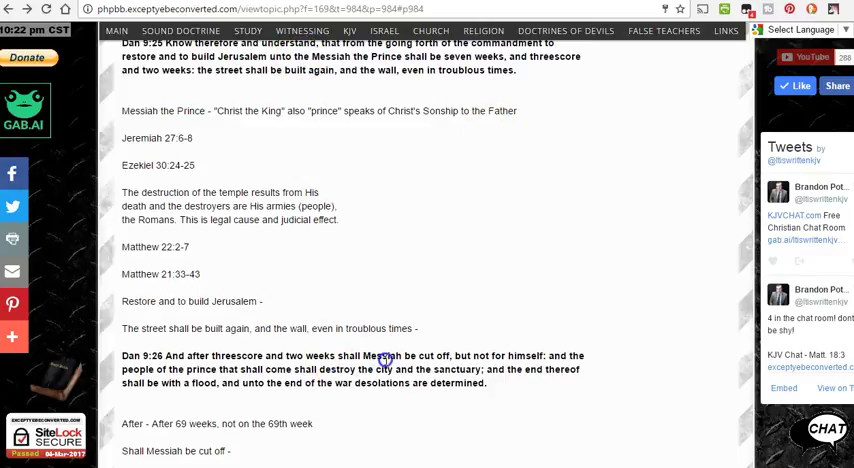
# Highlight 'prince' in Dan 9:26 and scroll to Dan 9:27's covenant notes citing Matthew 26:28 and Hebrews
pyautogui.doubleClick(383, 355)
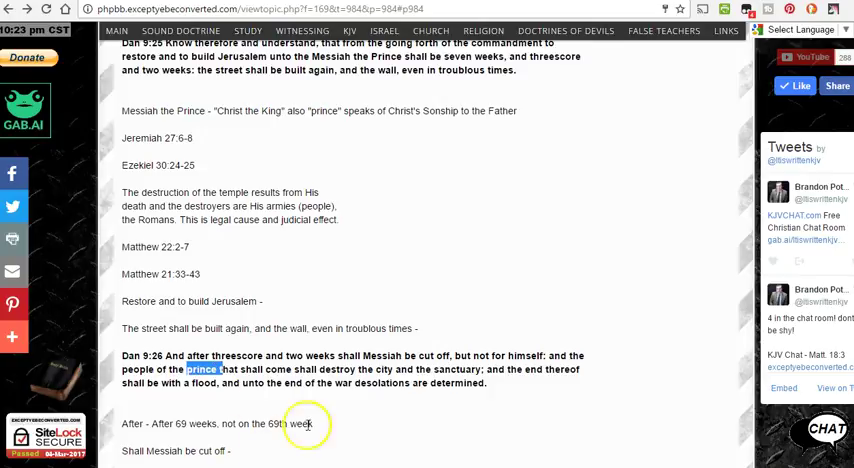
pyautogui.moveTo(553, 356)
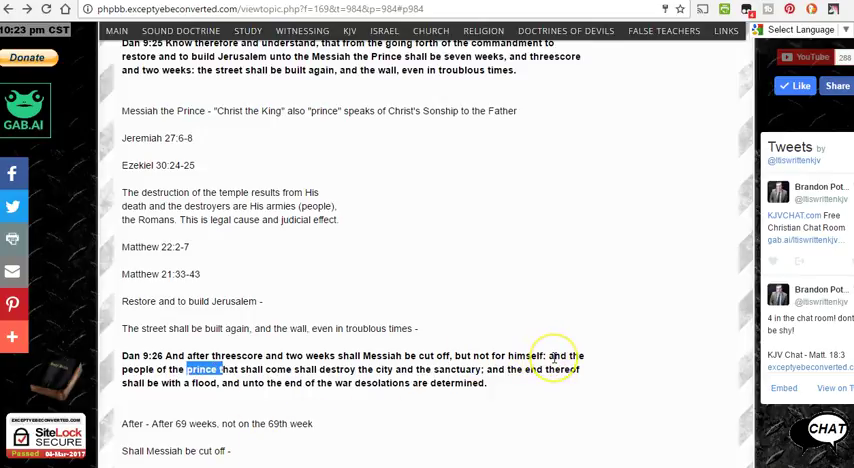
pyautogui.moveTo(550, 365)
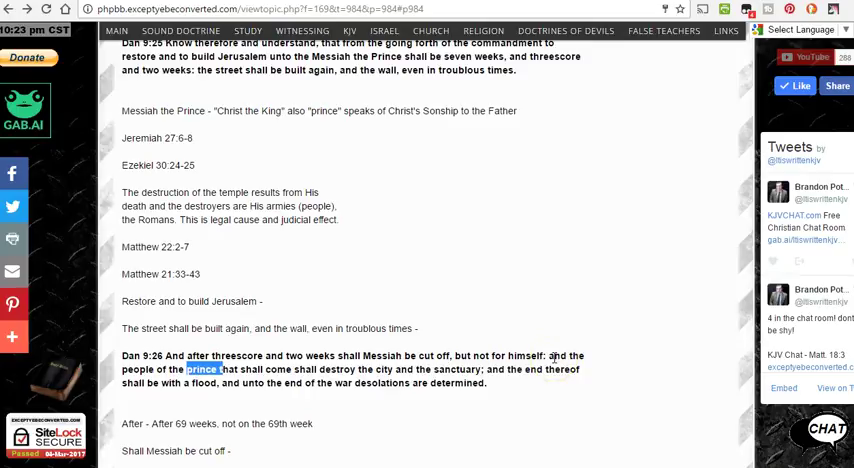
pyautogui.moveTo(414, 420)
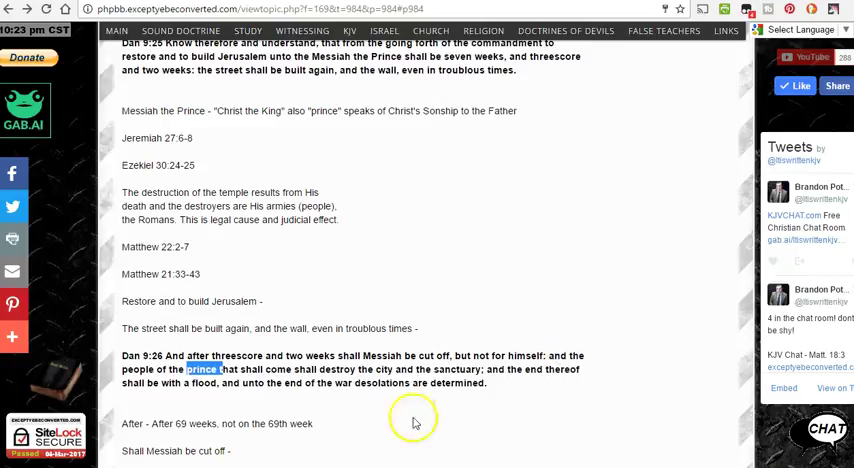
pyautogui.moveTo(293, 413)
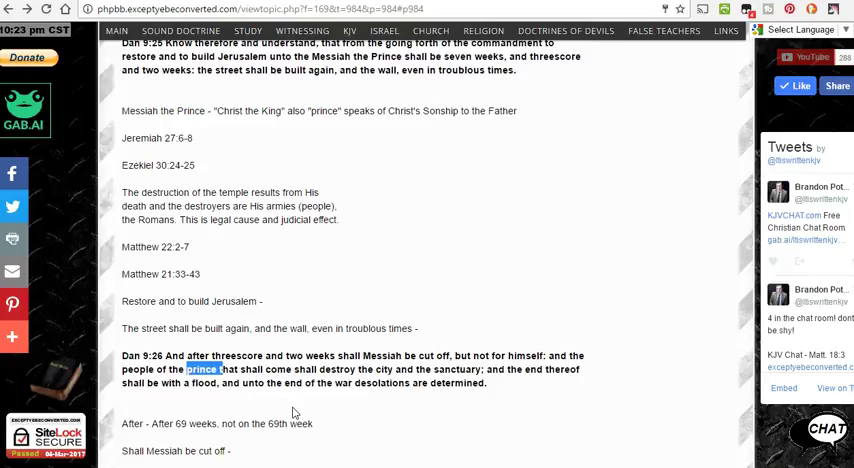
pyautogui.scroll(-3)
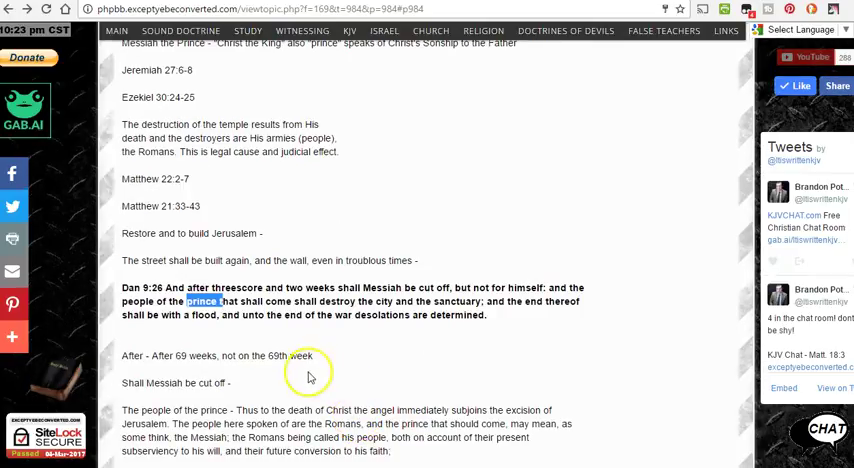
pyautogui.scroll(-3)
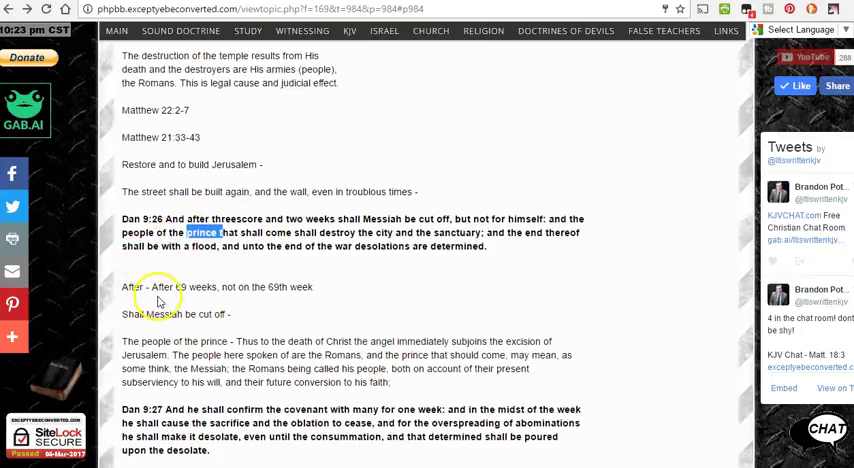
pyautogui.scroll(-3)
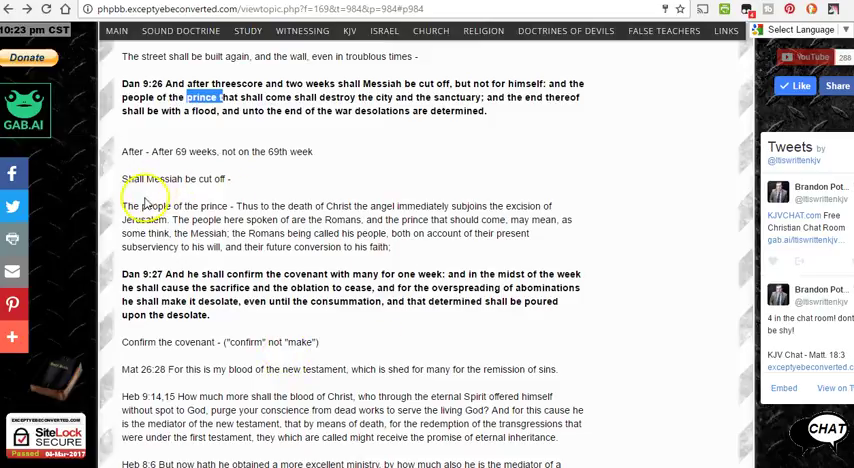
pyautogui.moveTo(227, 205)
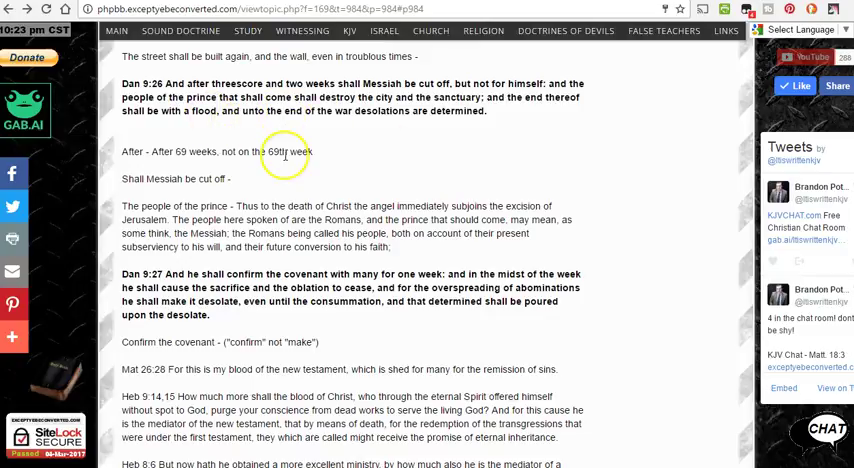
pyautogui.moveTo(286, 153)
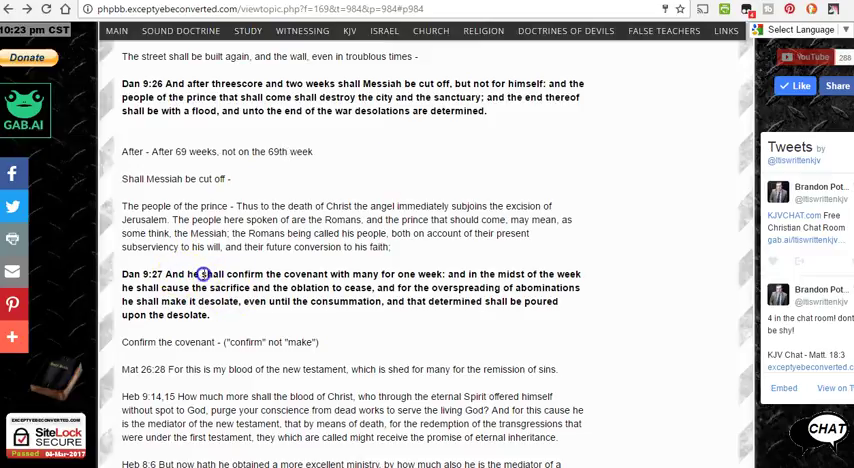
pyautogui.doubleClick(200, 273)
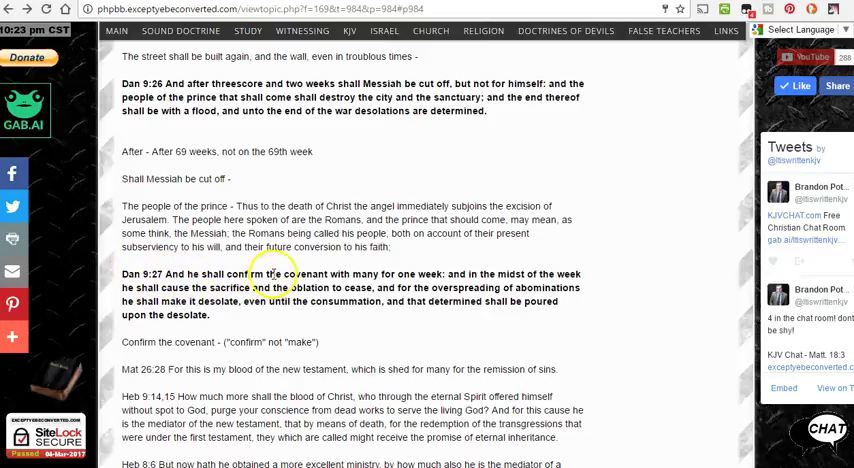
pyautogui.moveTo(424, 280)
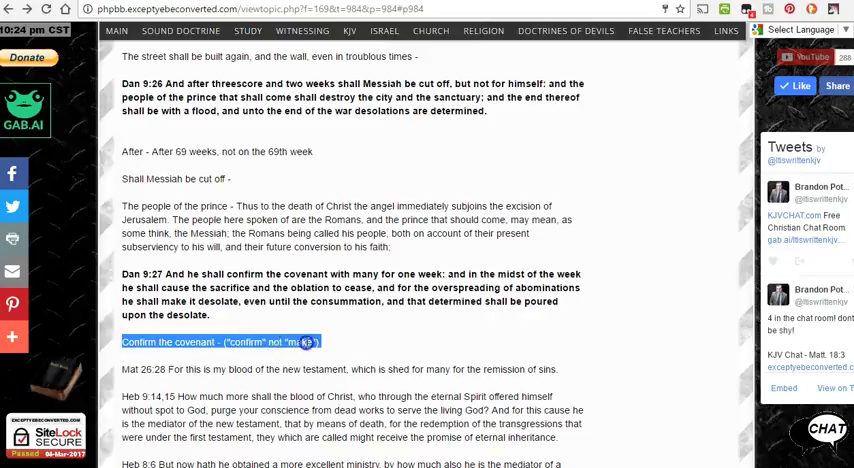
pyautogui.click(360, 450)
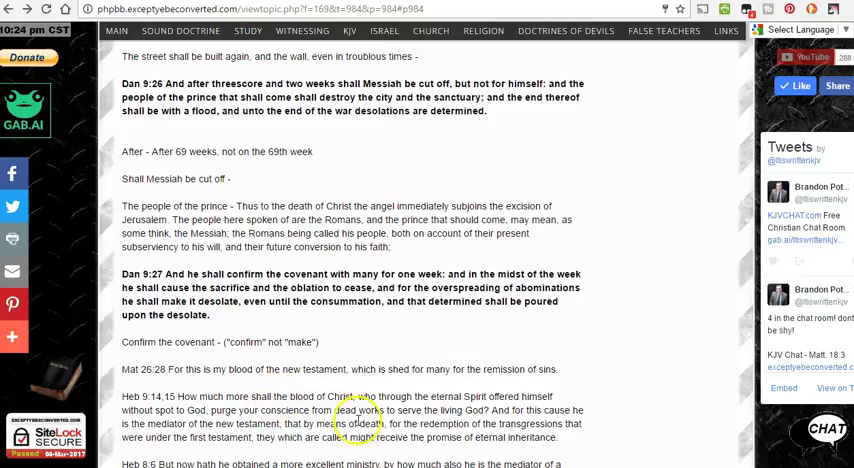
pyautogui.moveTo(110, 378)
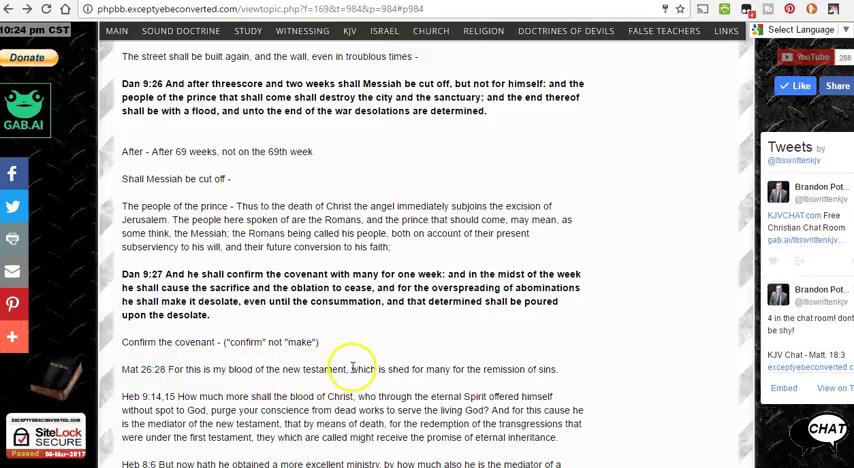
pyautogui.moveTo(316, 378)
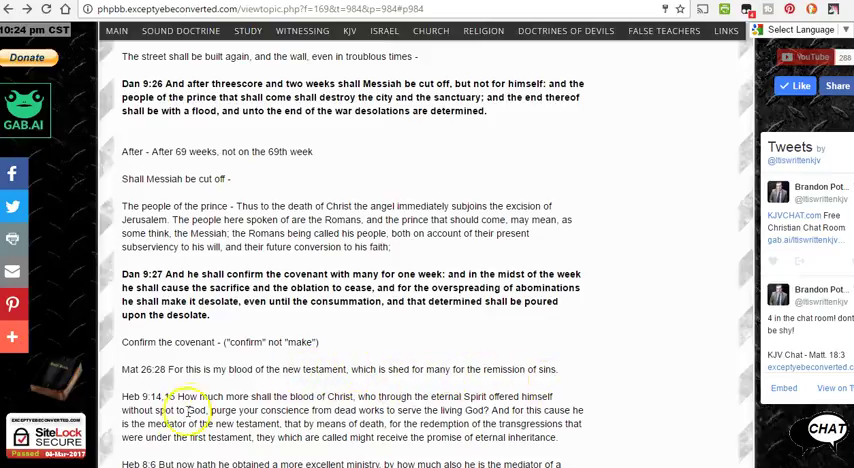
pyautogui.scroll(-3)
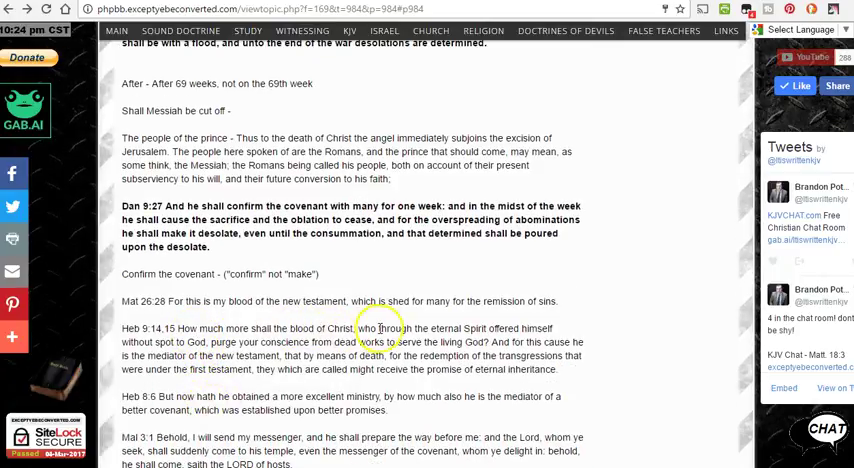
pyautogui.moveTo(298, 325)
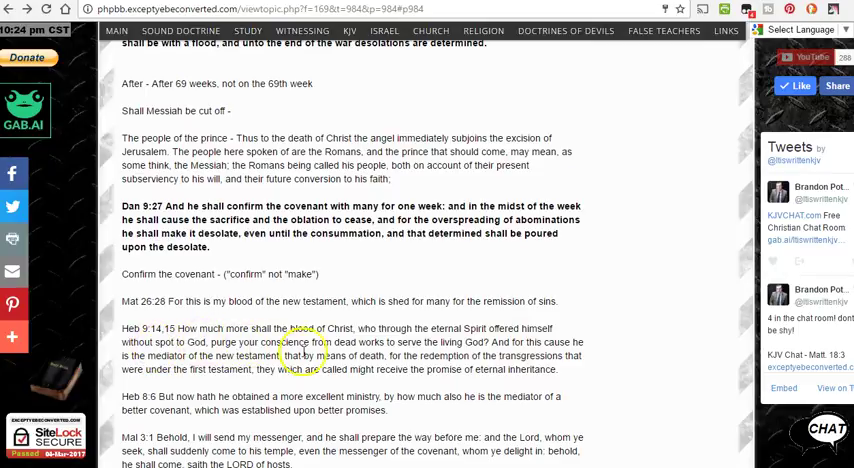
pyautogui.moveTo(495, 340)
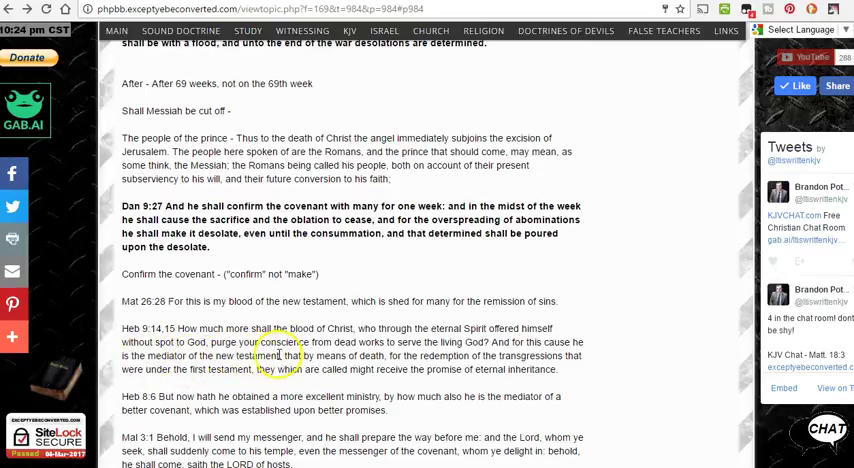
pyautogui.moveTo(307, 367)
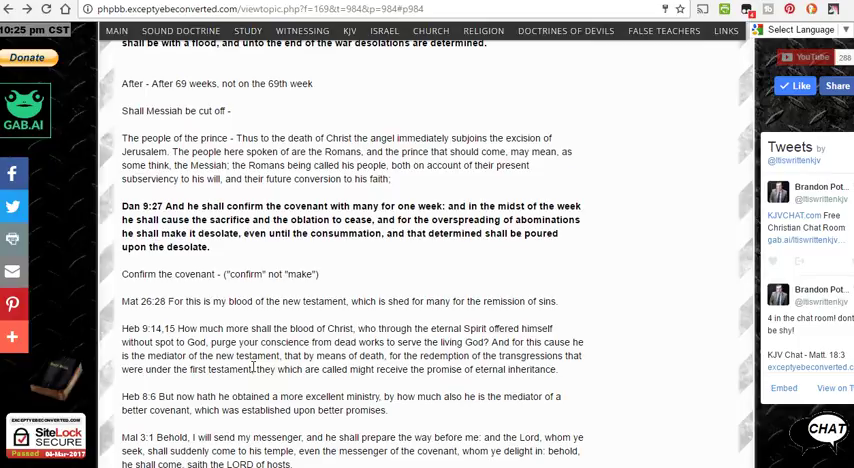
pyautogui.scroll(-3)
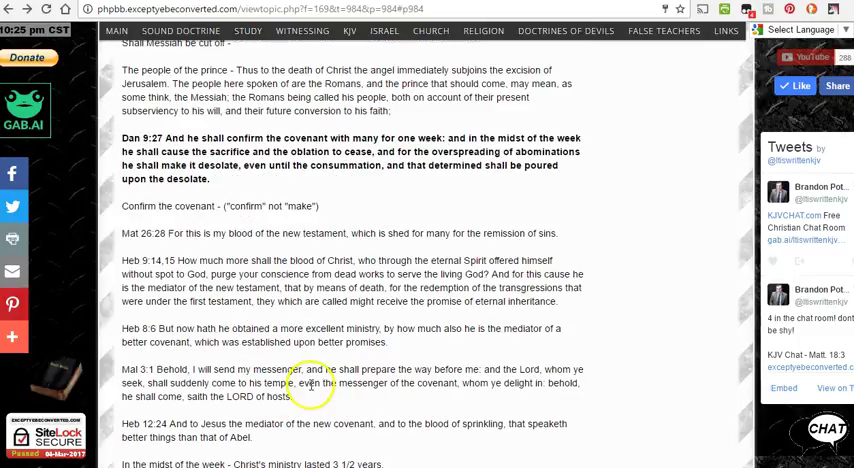
pyautogui.scroll(-3)
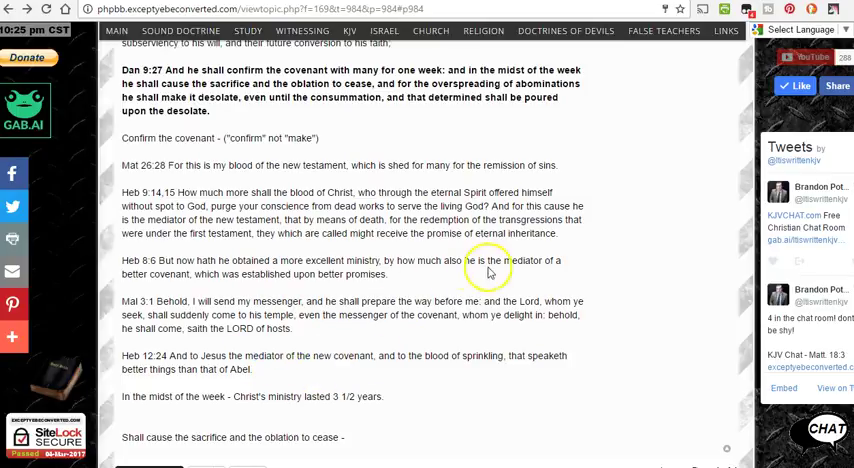
pyautogui.moveTo(210, 265)
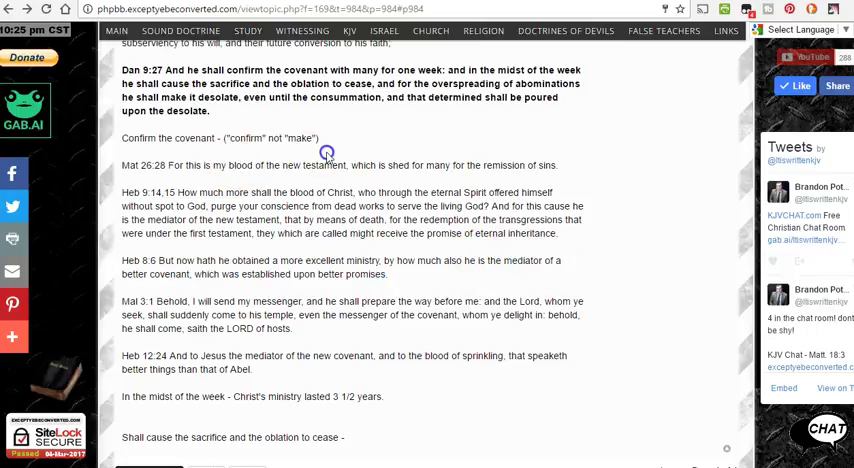
pyautogui.scroll(3)
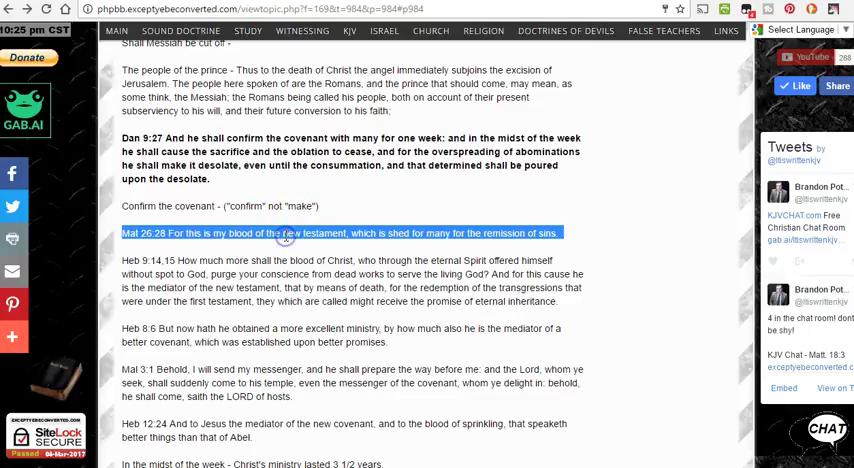
pyautogui.moveTo(285, 233)
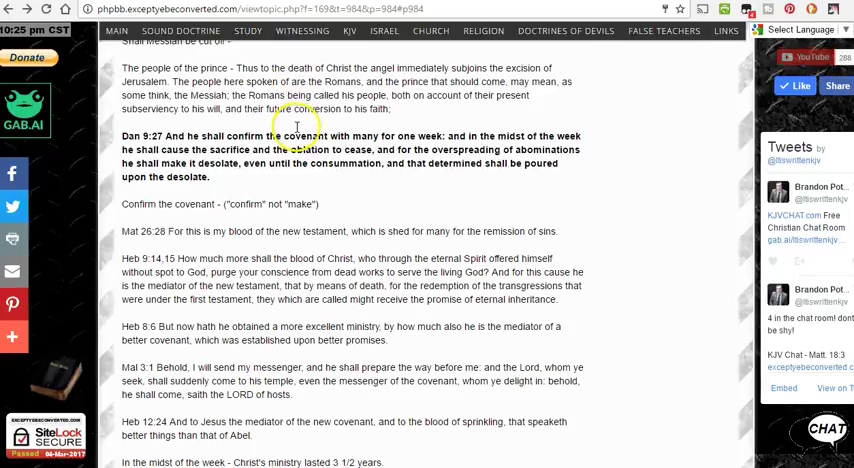
pyautogui.scroll(-3)
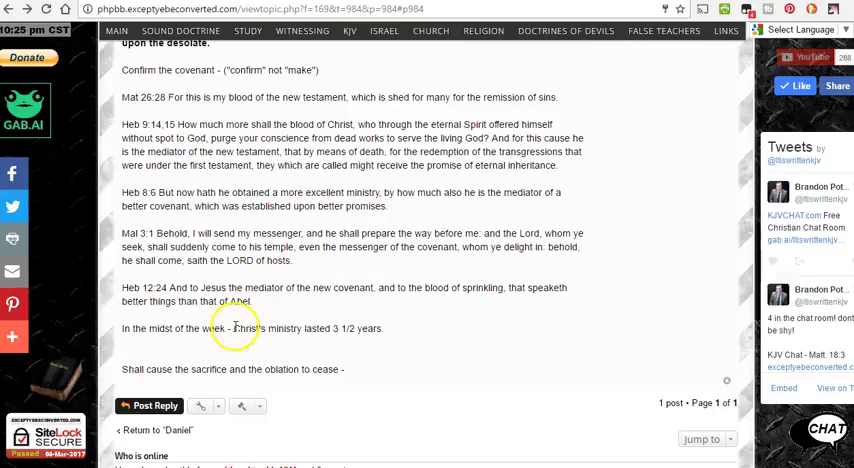
pyautogui.moveTo(405, 335)
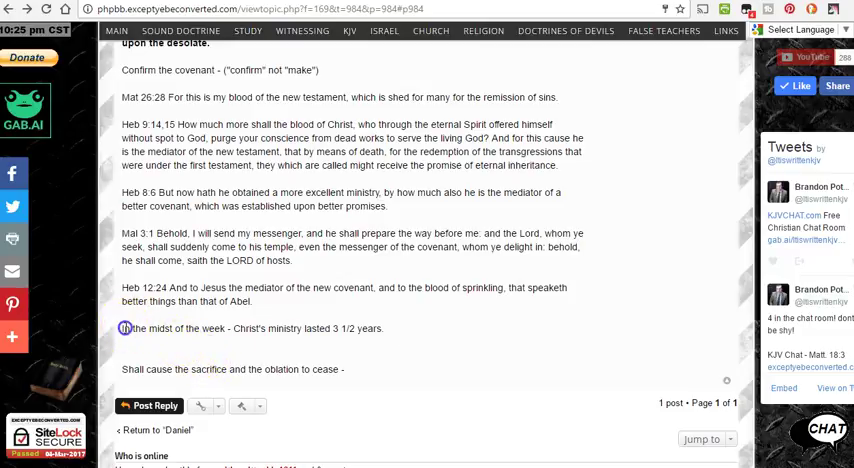
pyautogui.doubleClick(249, 328)
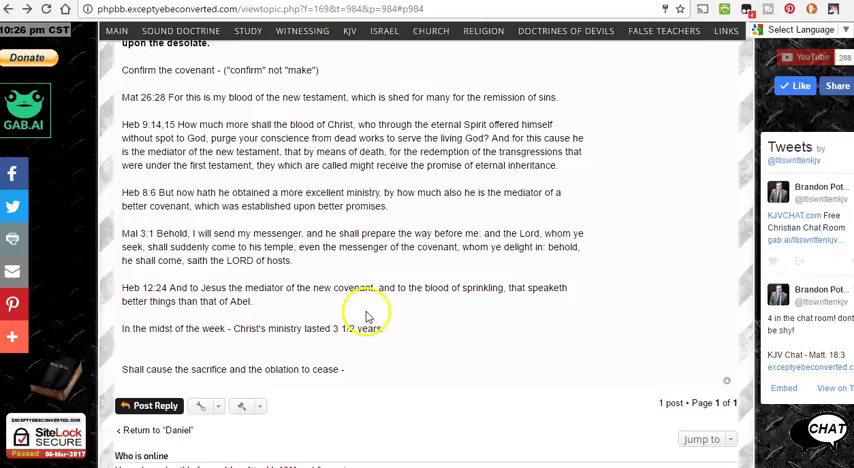
pyautogui.scroll(3)
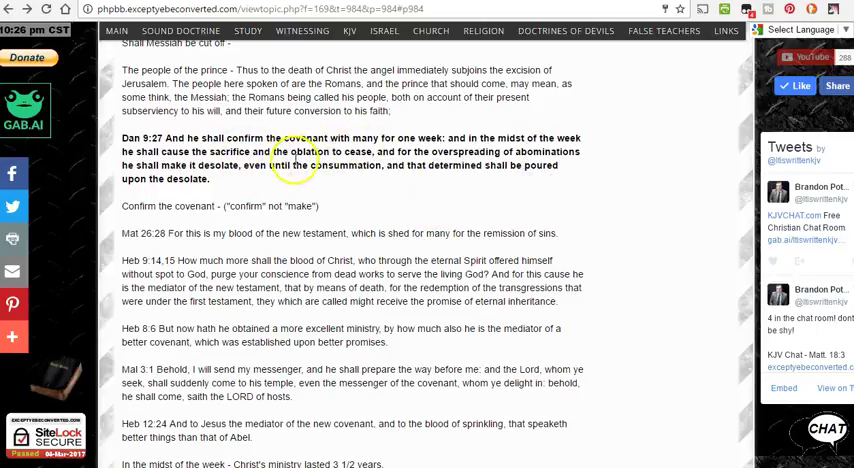
pyautogui.moveTo(325, 177)
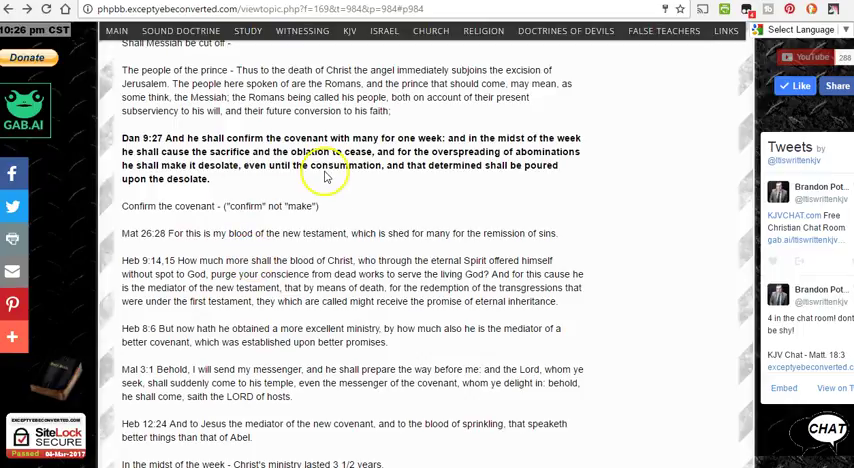
pyautogui.scroll(3)
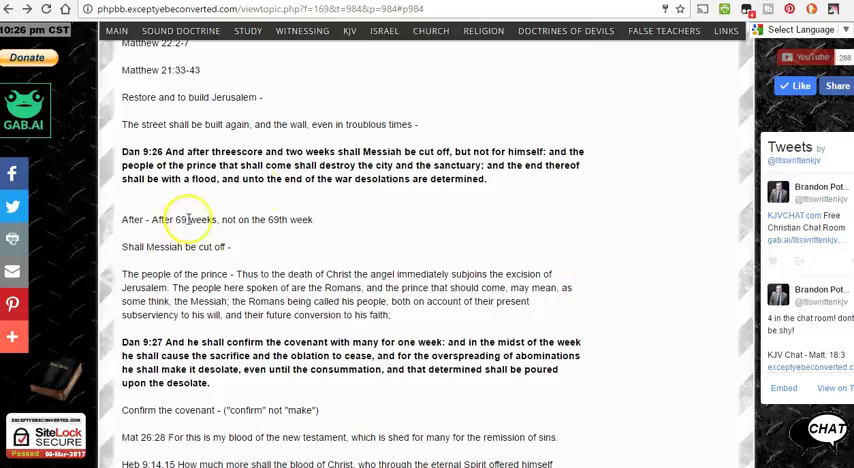
pyautogui.scroll(-3)
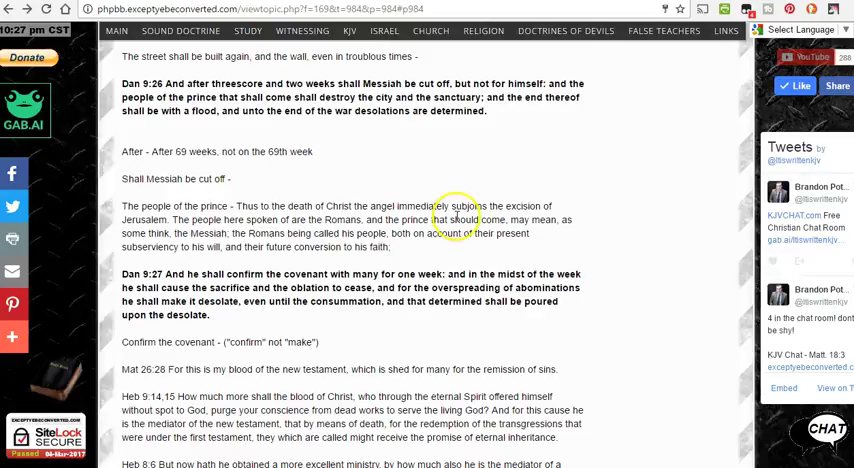
pyautogui.scroll(-3)
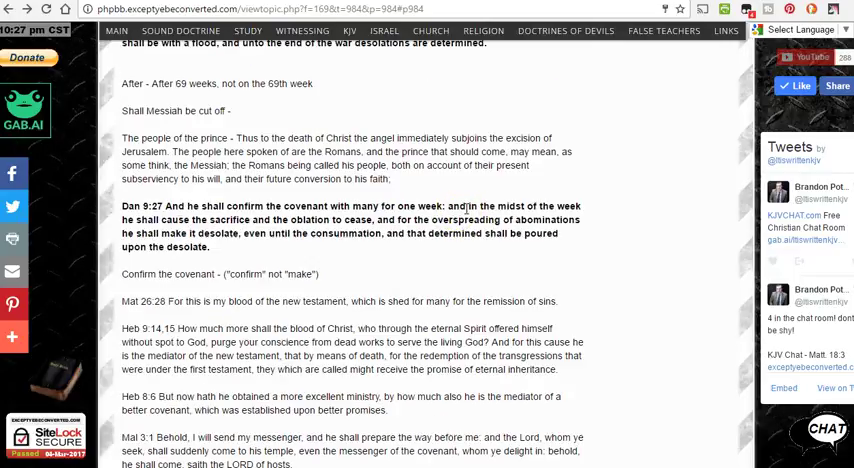
pyautogui.scroll(-3)
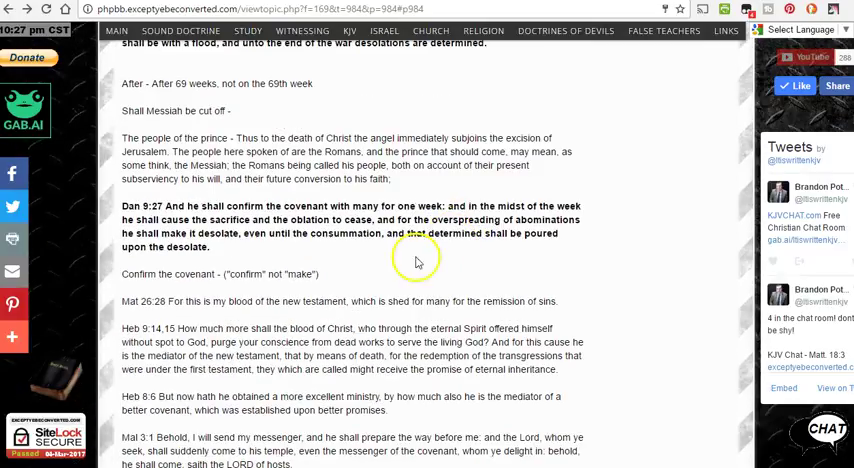
pyautogui.scroll(3)
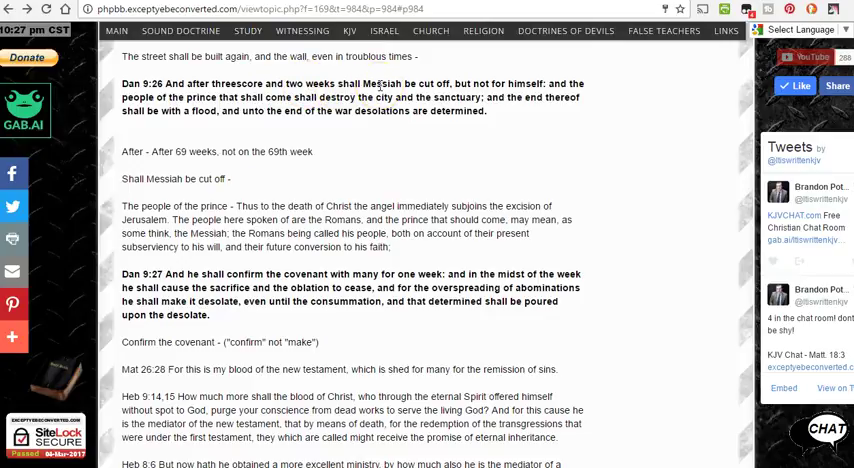
# Scroll to the Dan 9:25 commentary and select the Jeremiah 27:6-8 through Matthew 21:33-43 references
pyautogui.scroll(3)
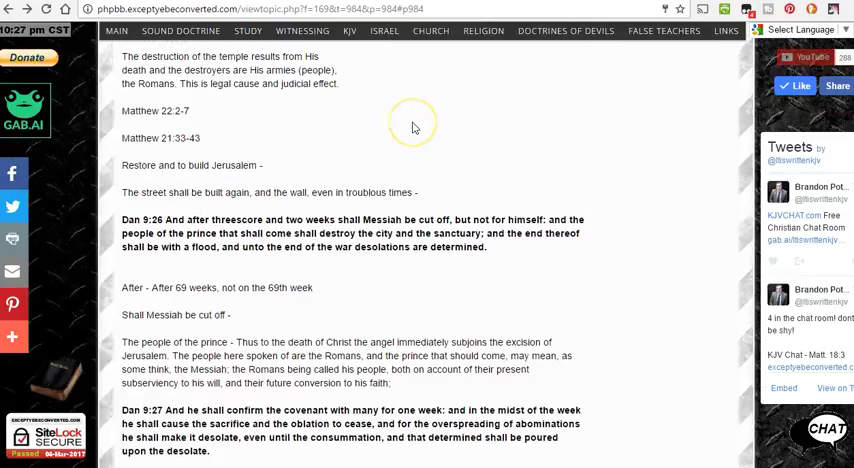
pyautogui.scroll(3)
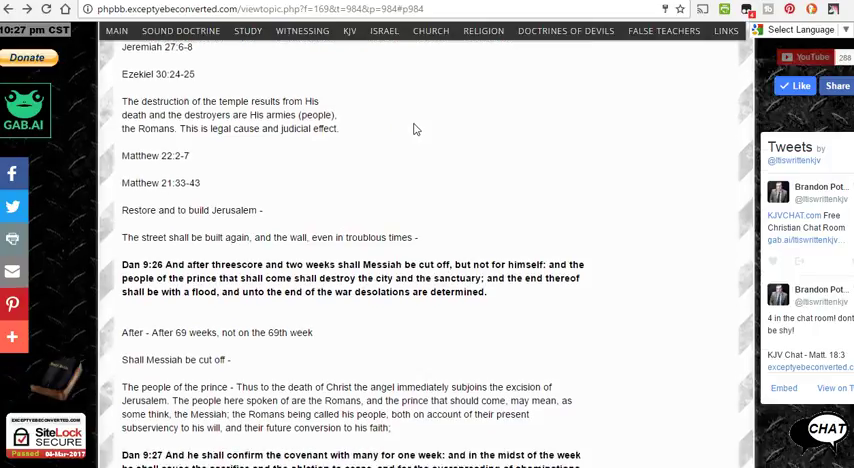
pyautogui.scroll(-3)
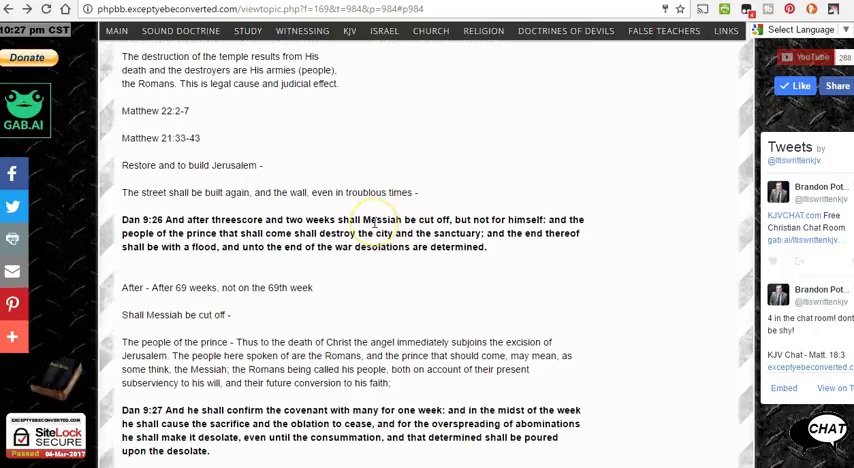
pyautogui.moveTo(578, 215)
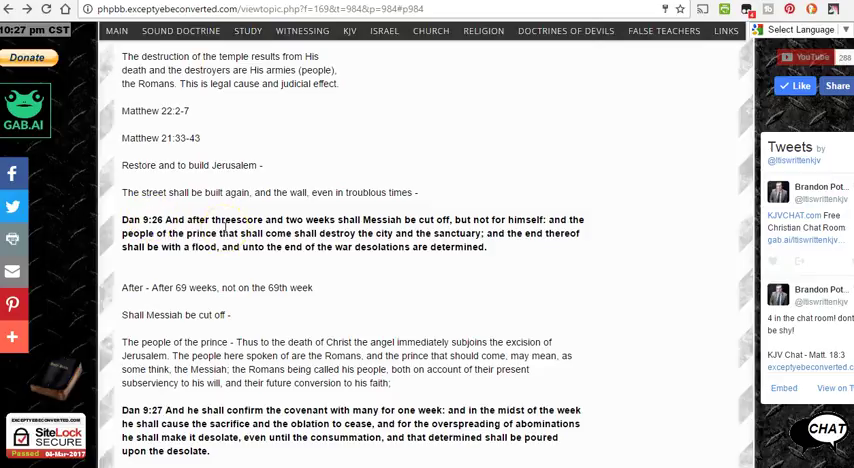
pyautogui.scroll(-3)
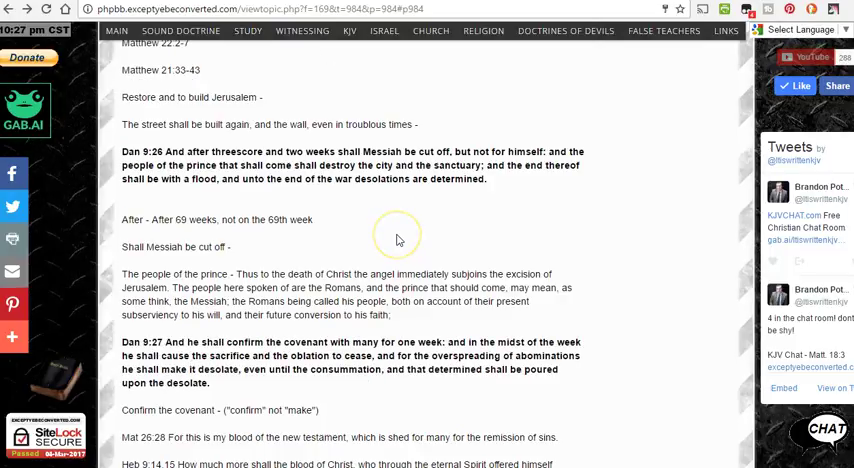
pyautogui.scroll(-3)
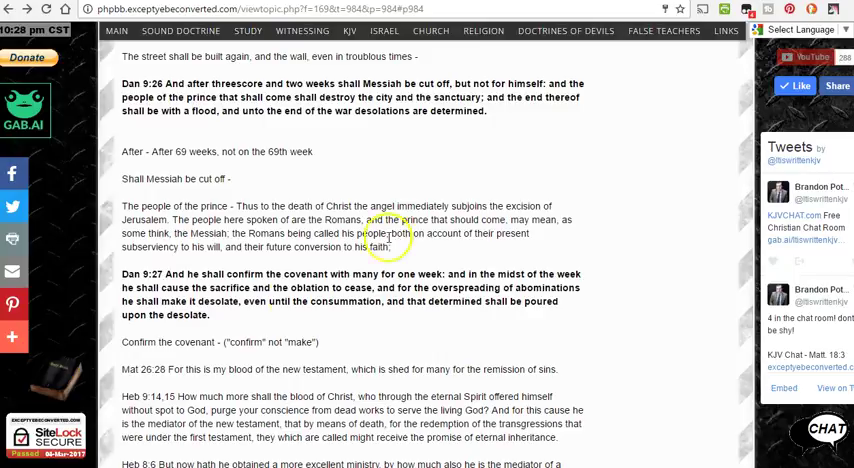
pyautogui.scroll(-3)
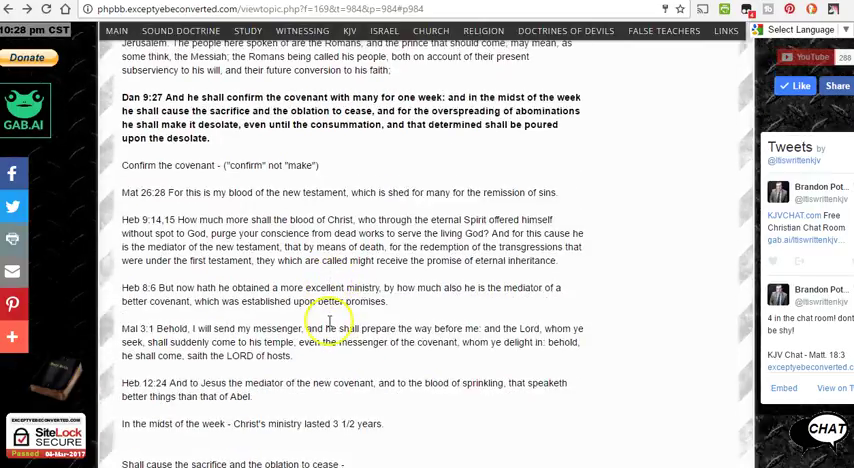
pyautogui.scroll(-3)
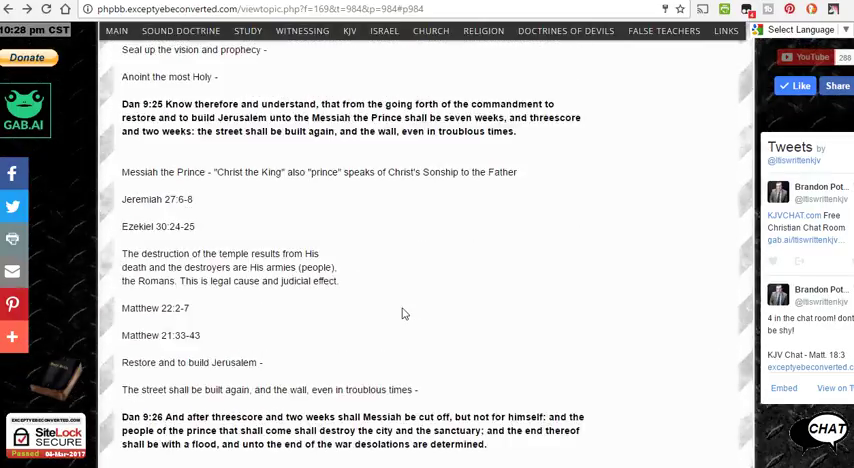
pyautogui.scroll(3)
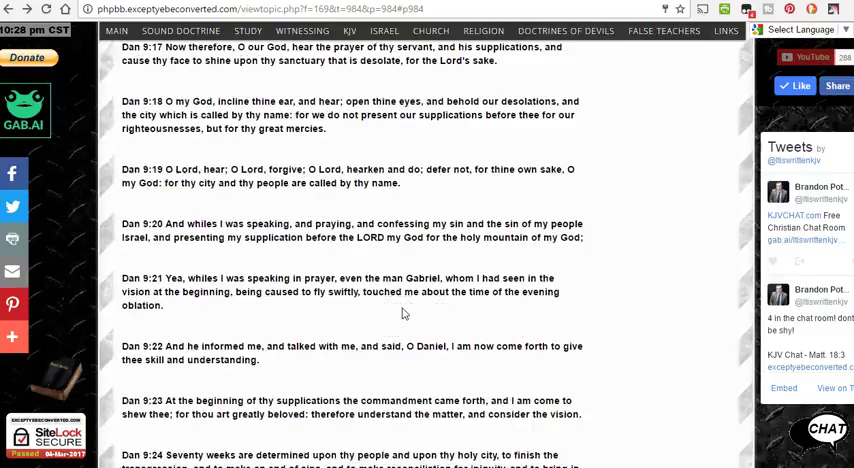
pyautogui.scroll(-3)
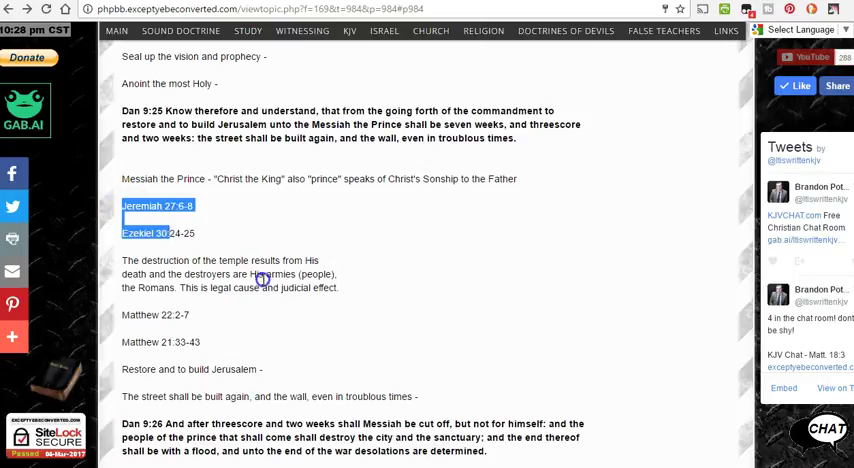
# Copy the selected block of scripture references via the context menu
pyautogui.rightClick(300, 275)
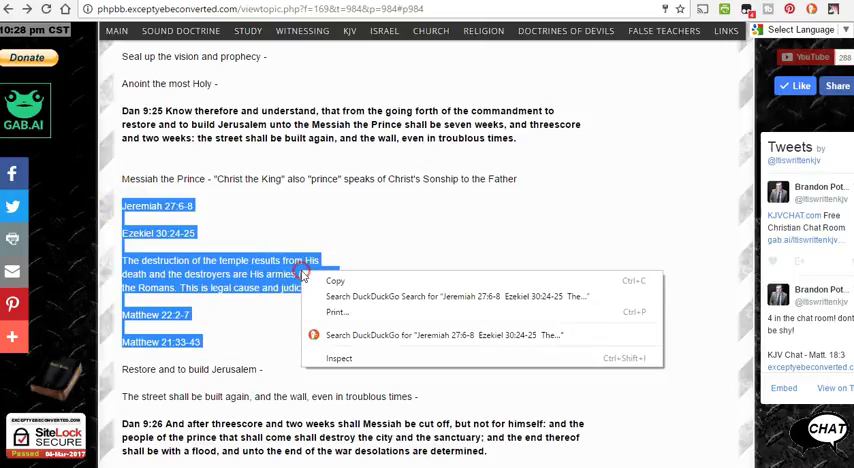
pyautogui.click(175, 396)
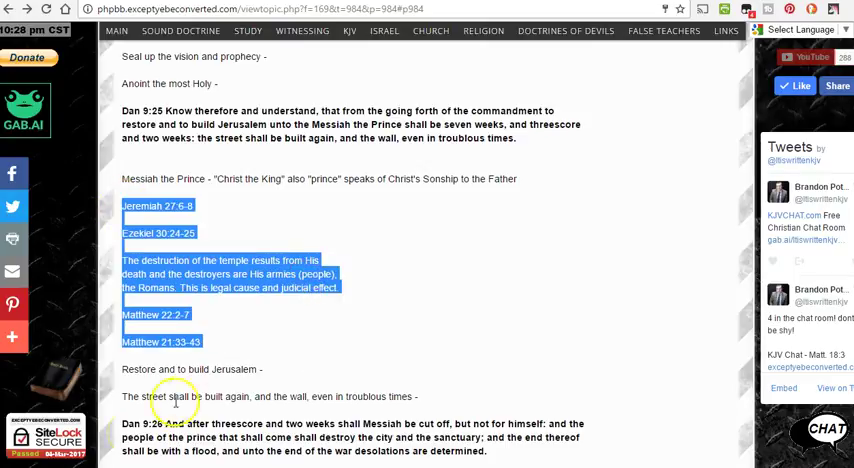